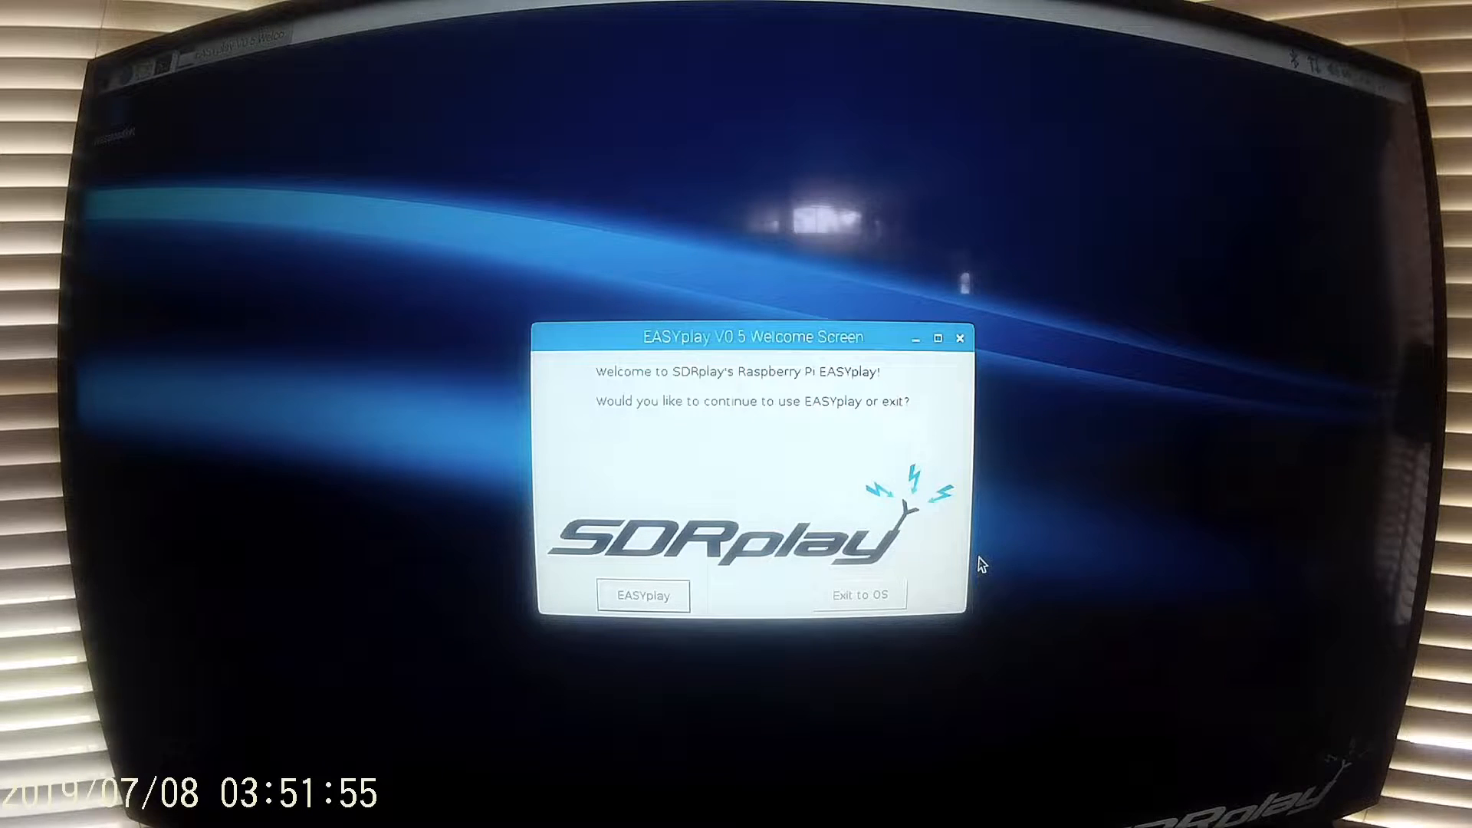
# Continue into EASYplay from the SDRplay welcome screen
pyautogui.click(643, 596)
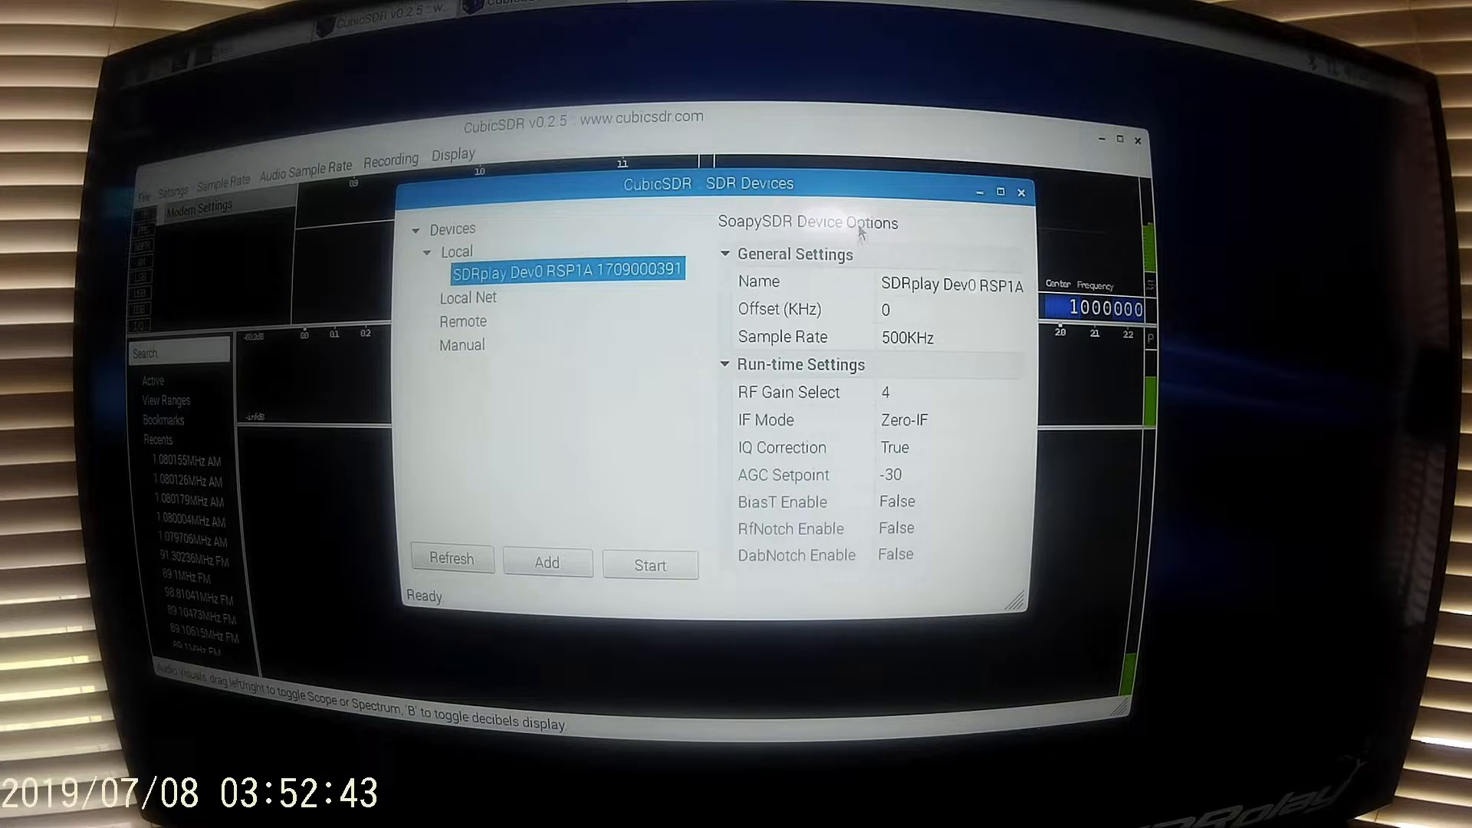
# Set the local RSP1A's sample rate to 500KHz in SDR Devices
pyautogui.click(937, 337)
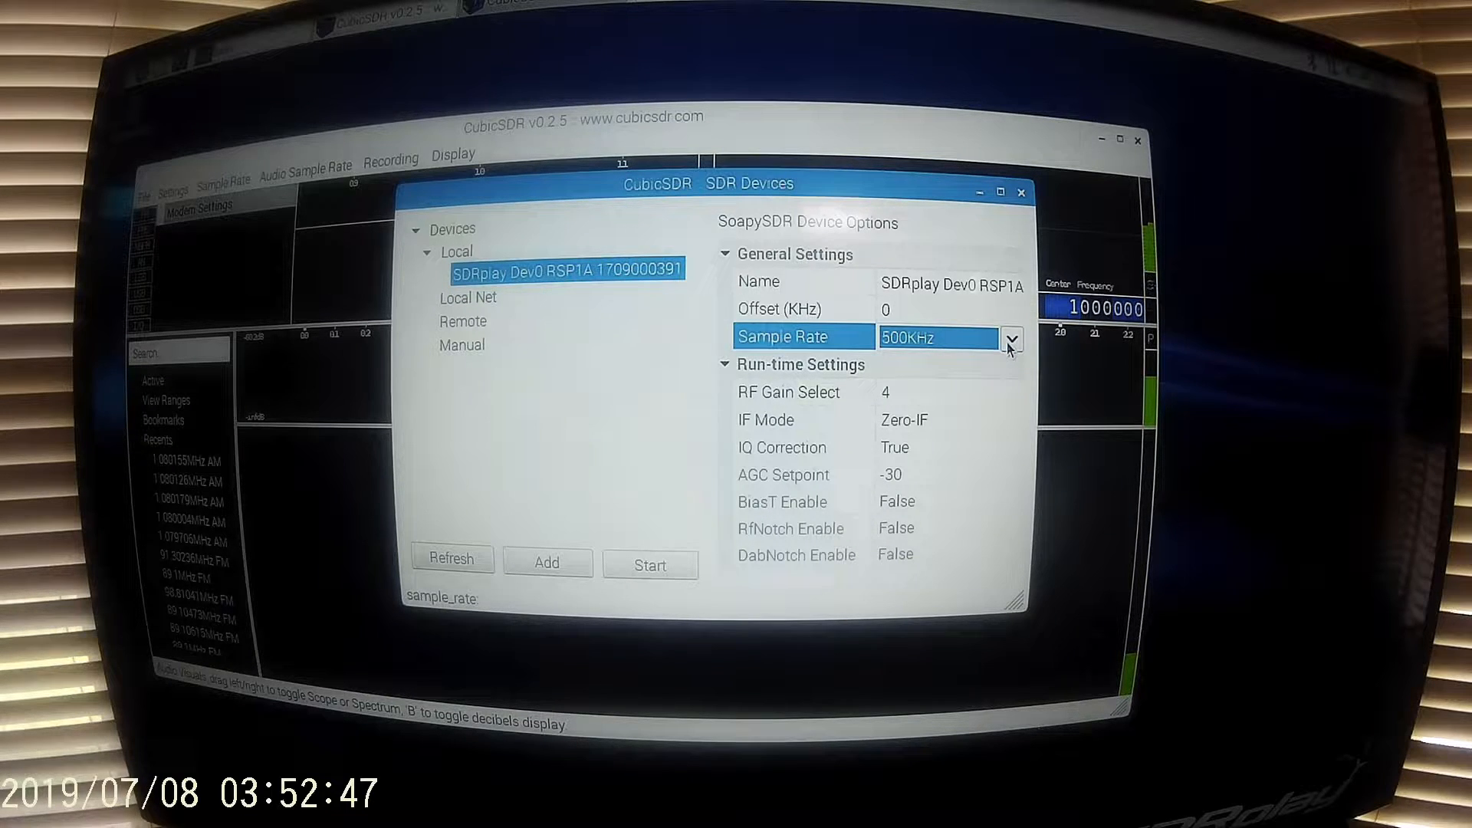
pyautogui.click(1011, 337)
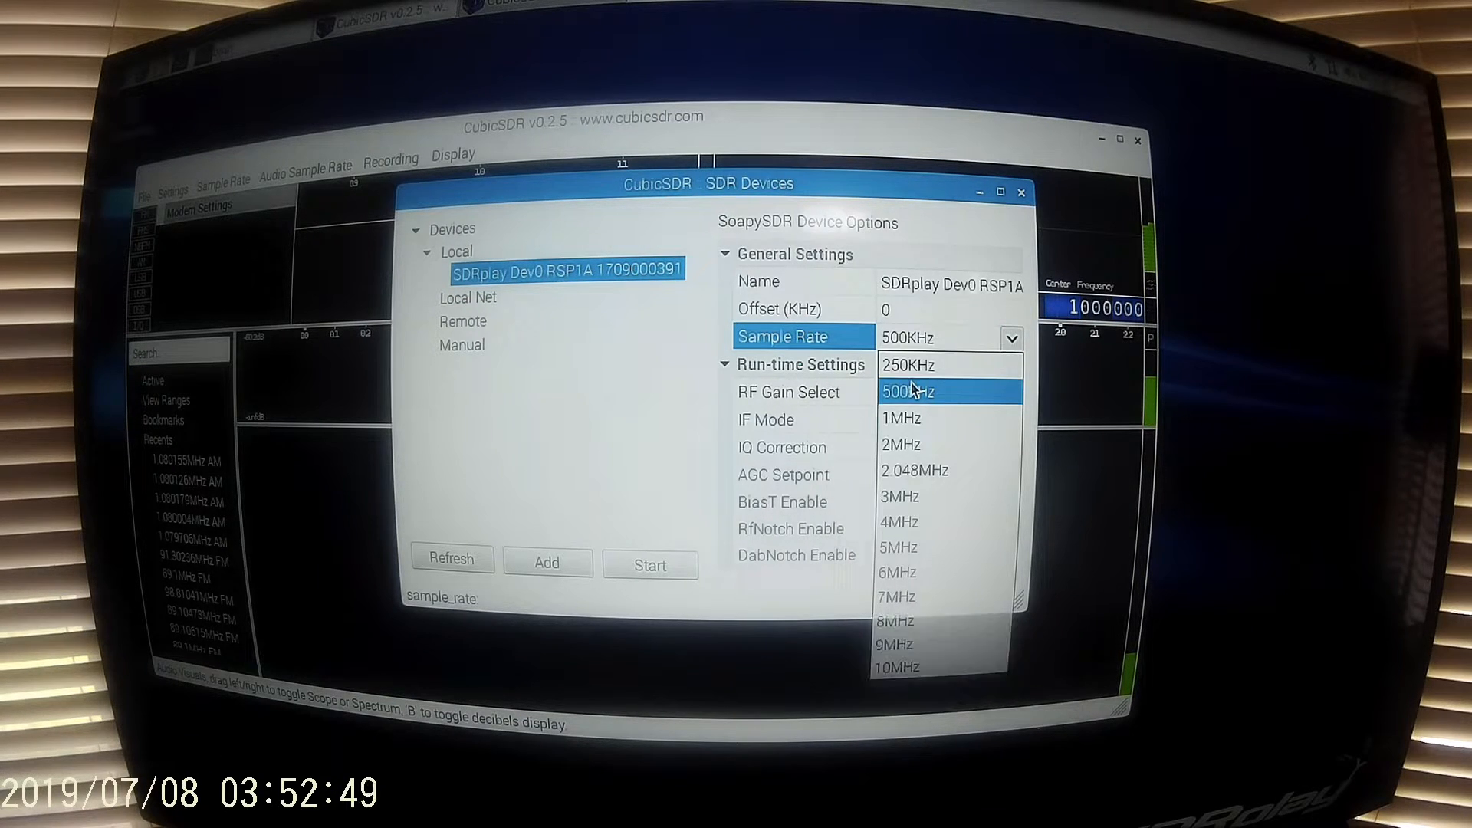
pyautogui.click(908, 391)
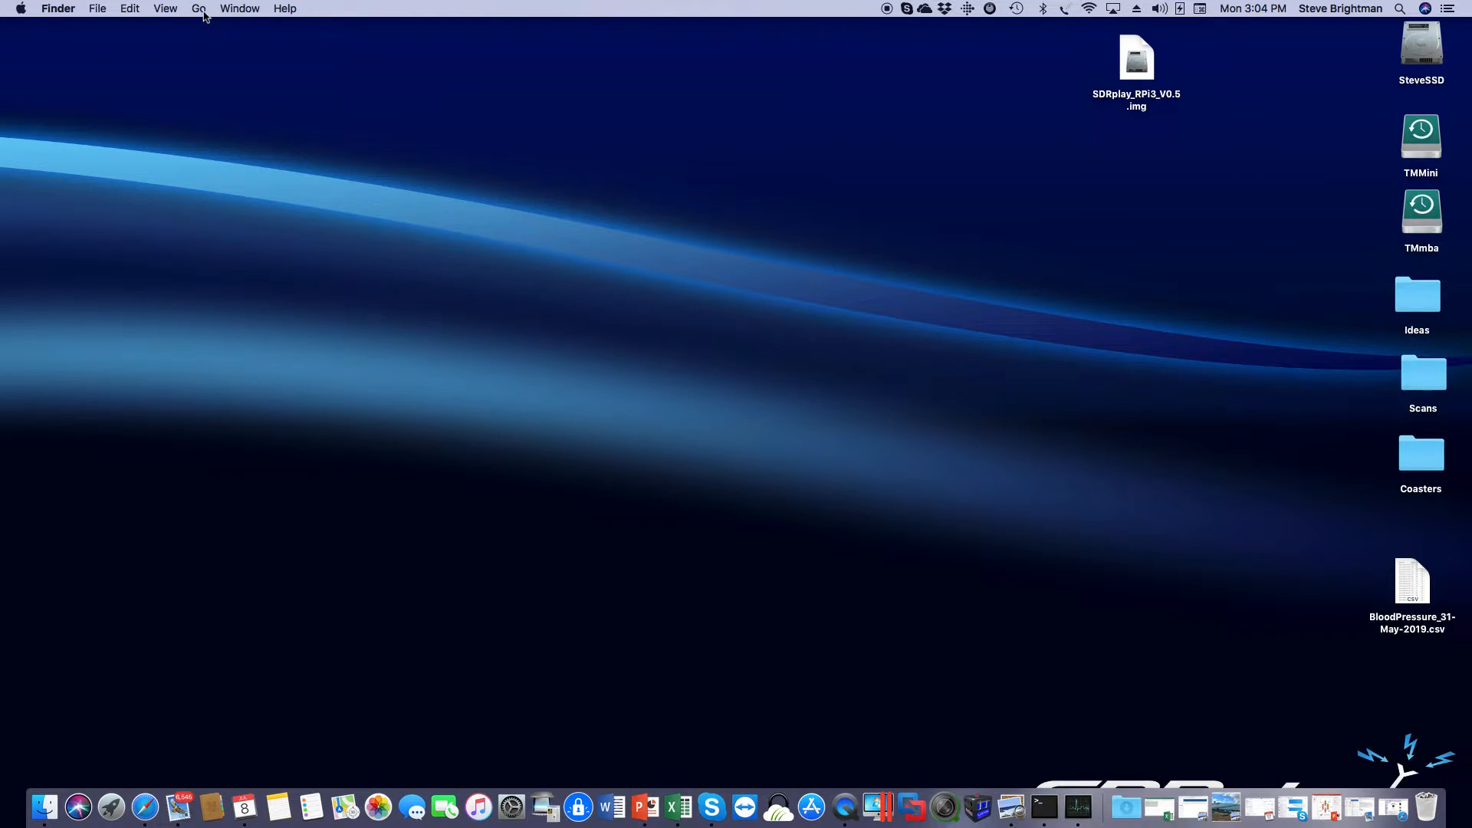
# Launch CubicSDR025 from Finder's Applications folder
pyautogui.click(200, 8)
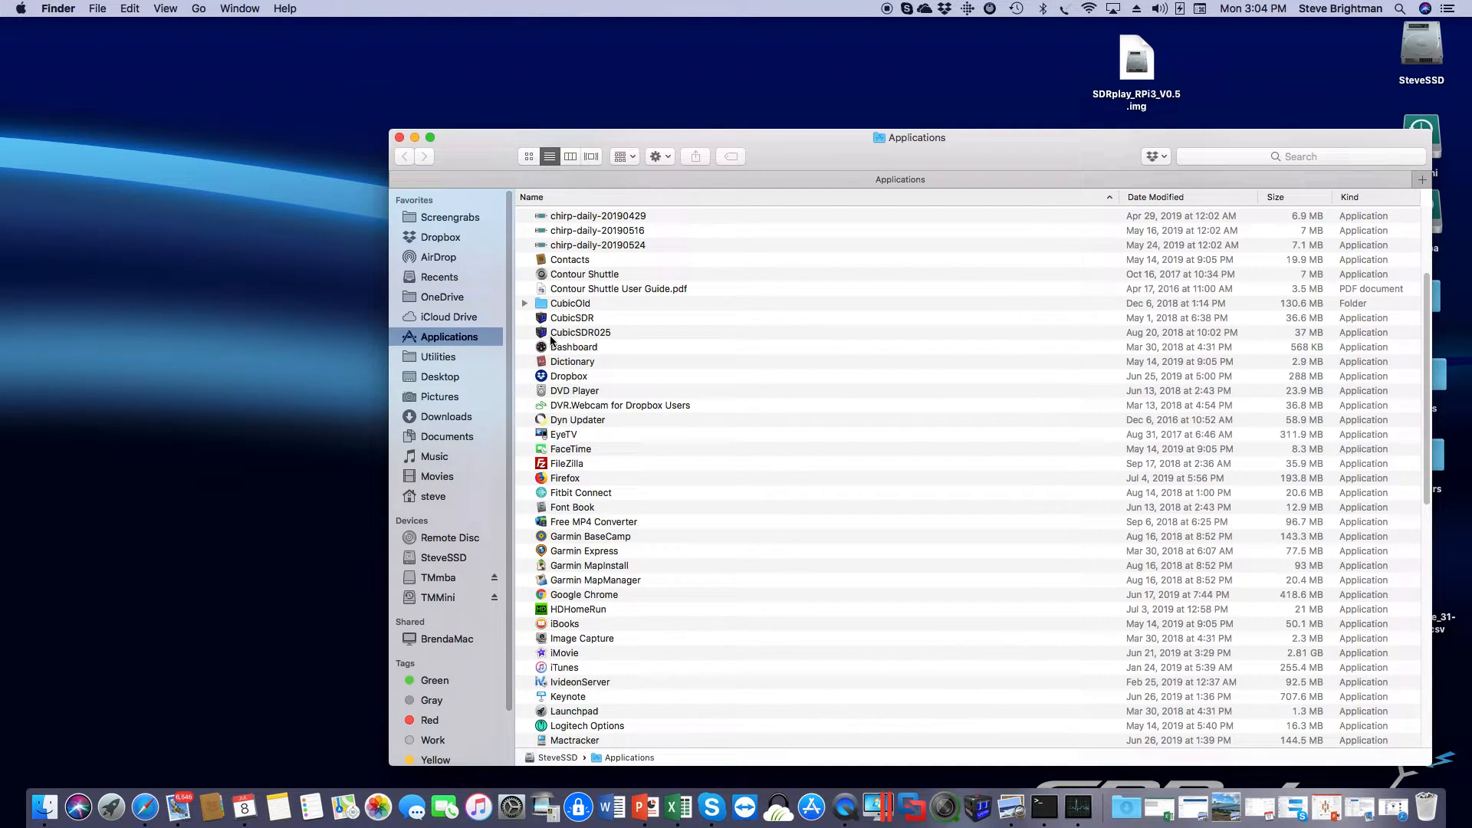
pyautogui.doubleClick(580, 333)
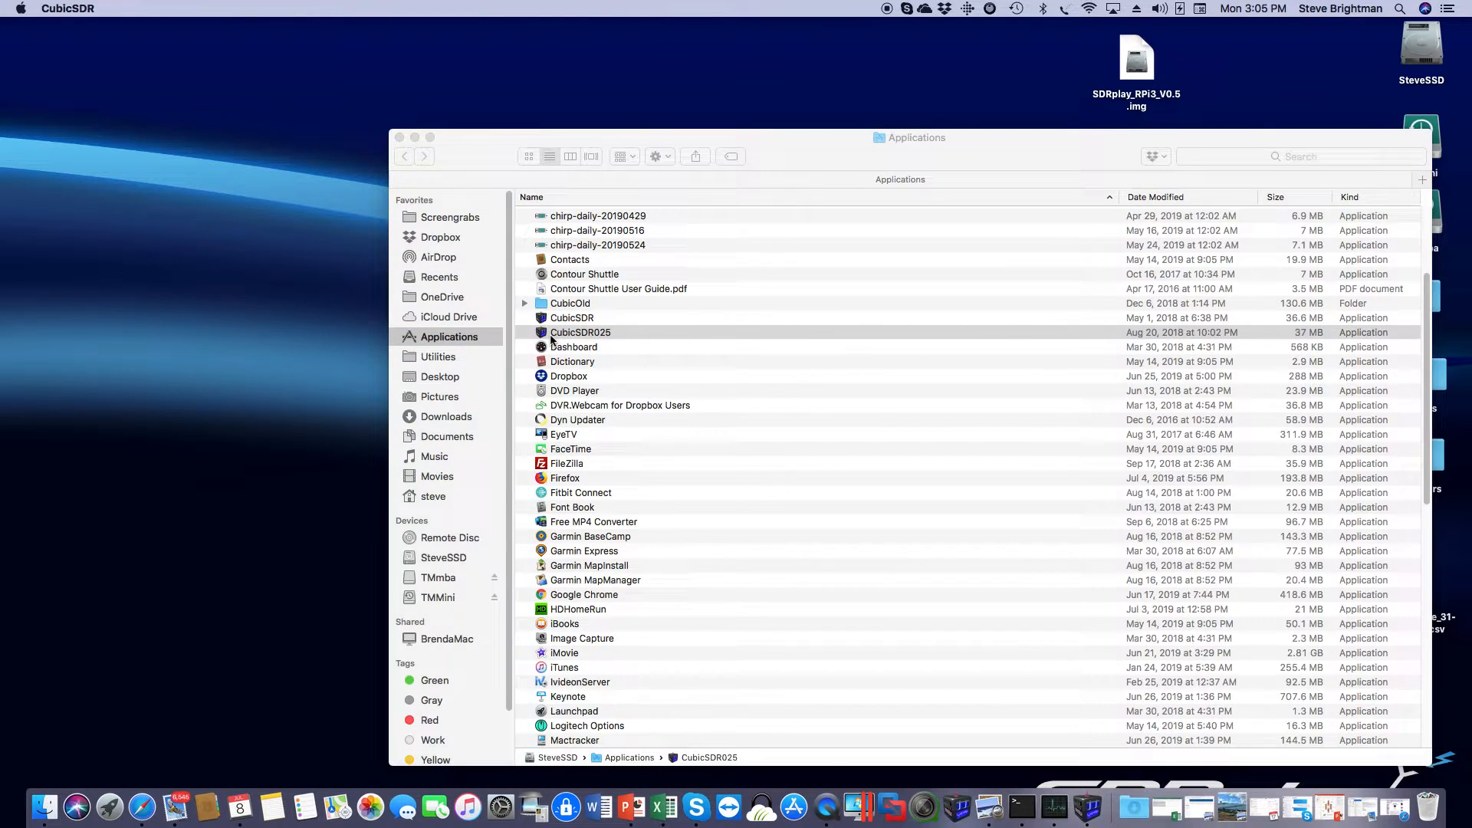
pyautogui.doubleClick(580, 332)
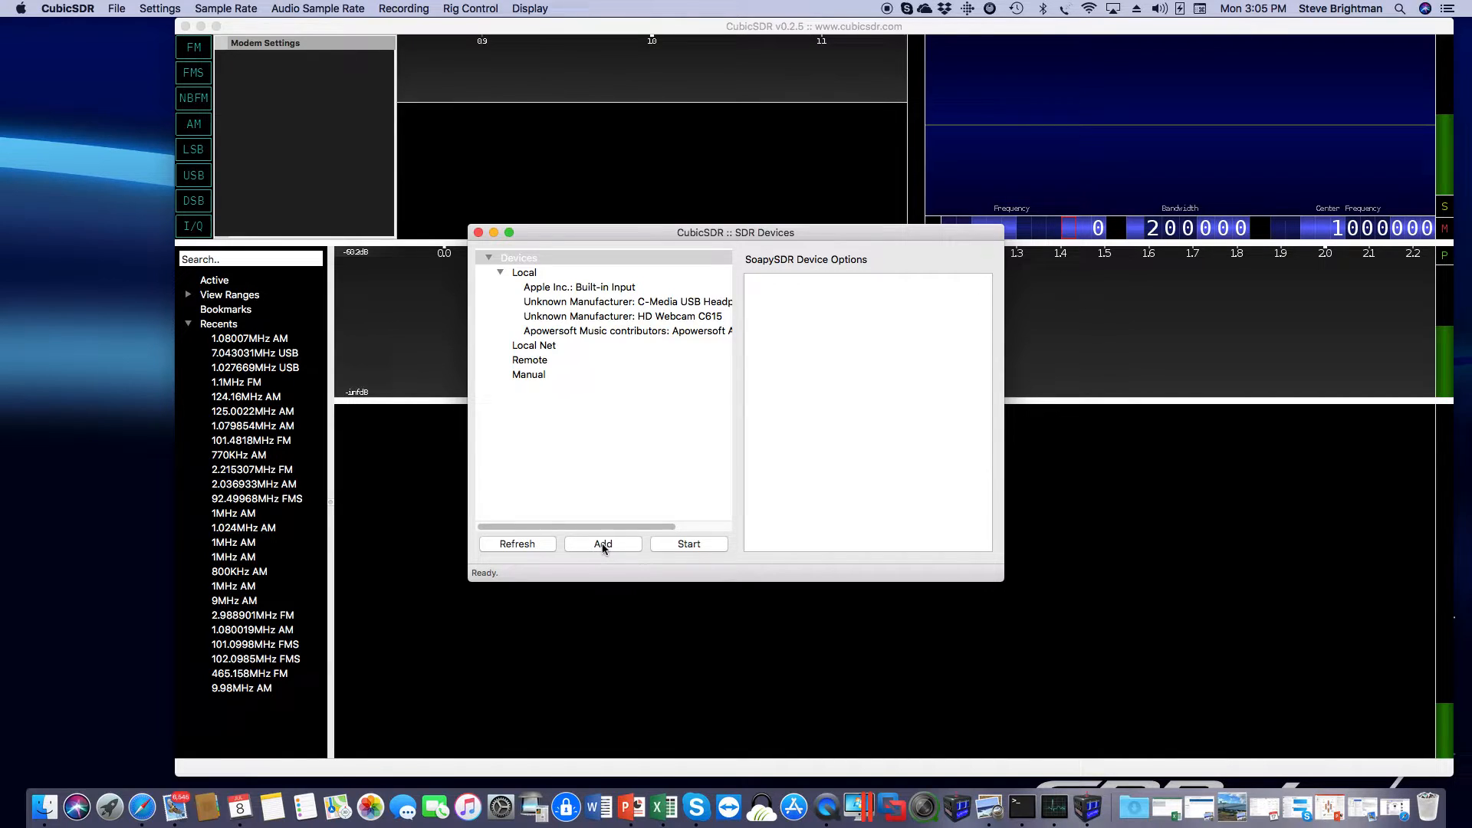
# Add SoapyRemote server 192.168.1.66:55132 as a manual device and confirm
pyautogui.click(602, 543)
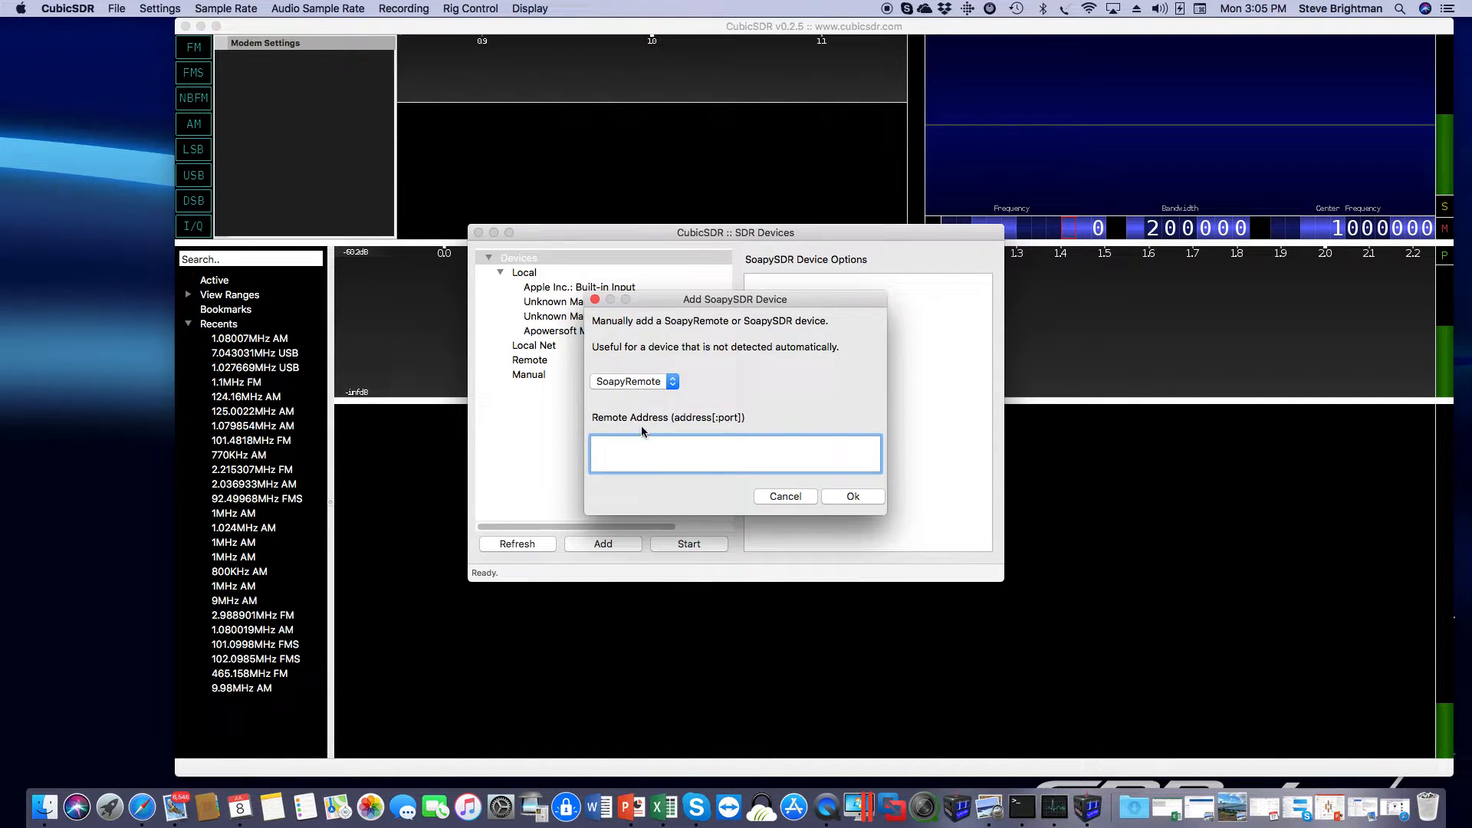
pyautogui.click(617, 450)
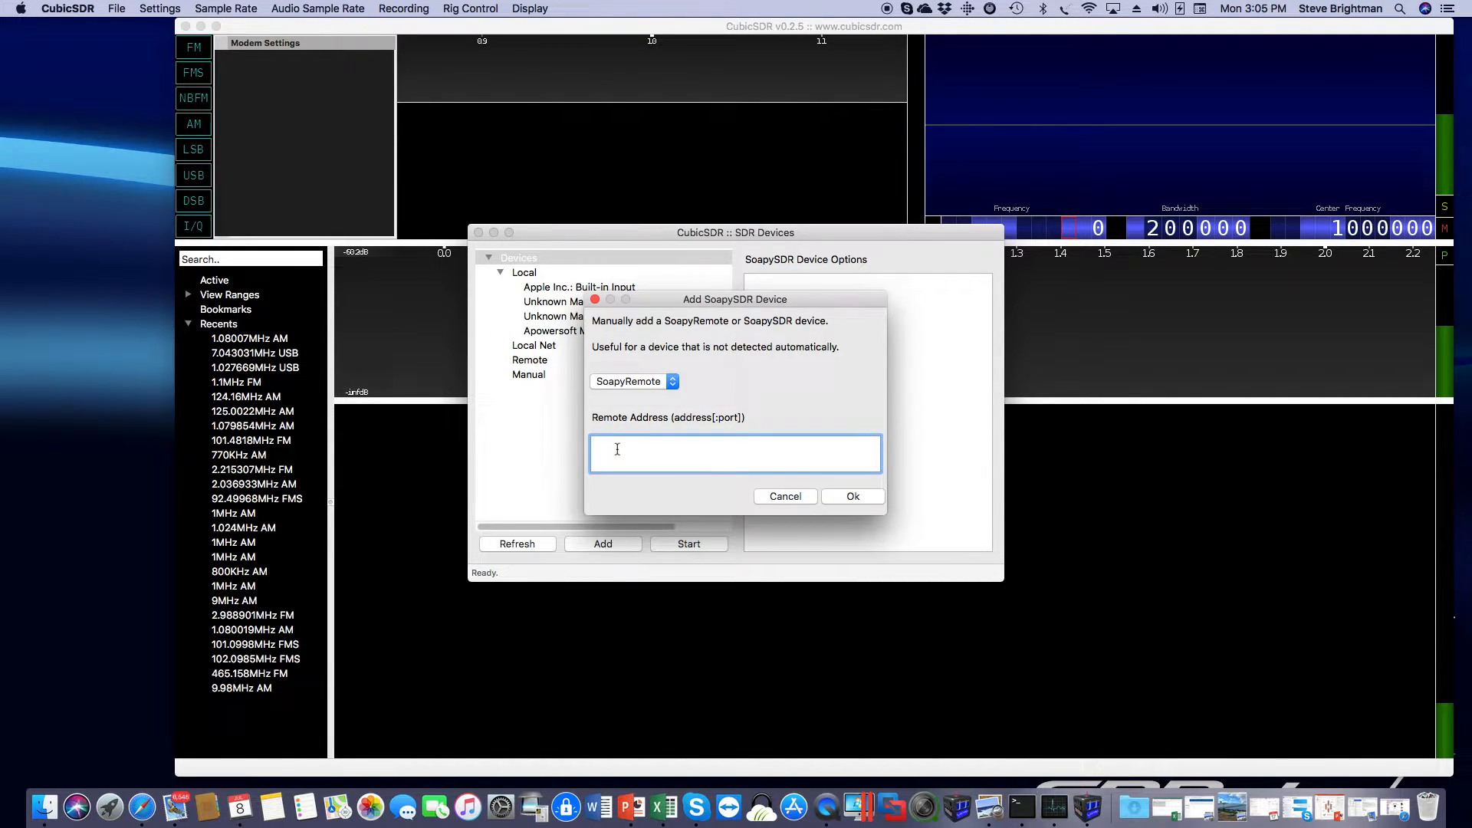
pyautogui.write('1')
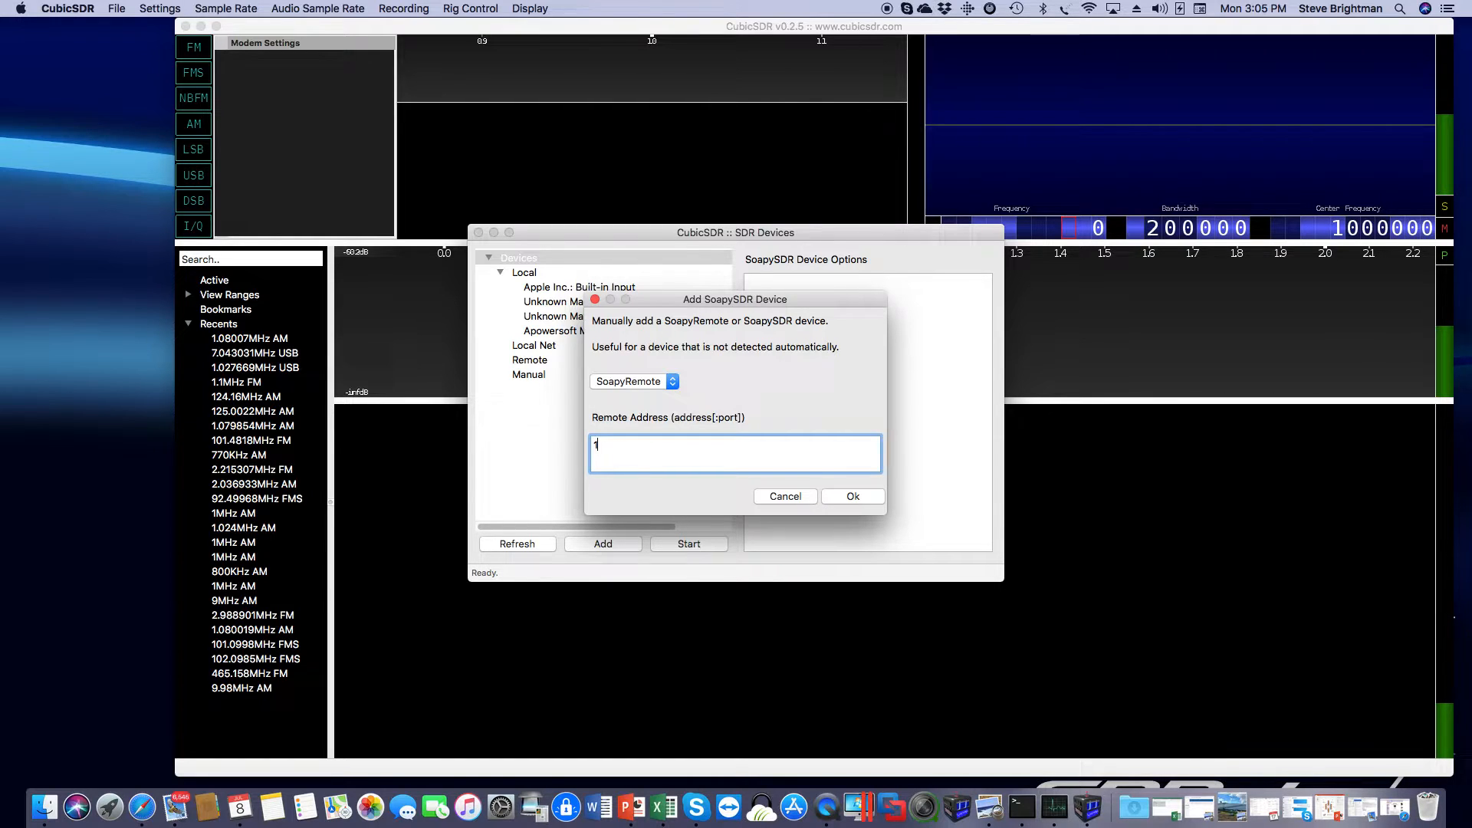
pyautogui.write('92.1')
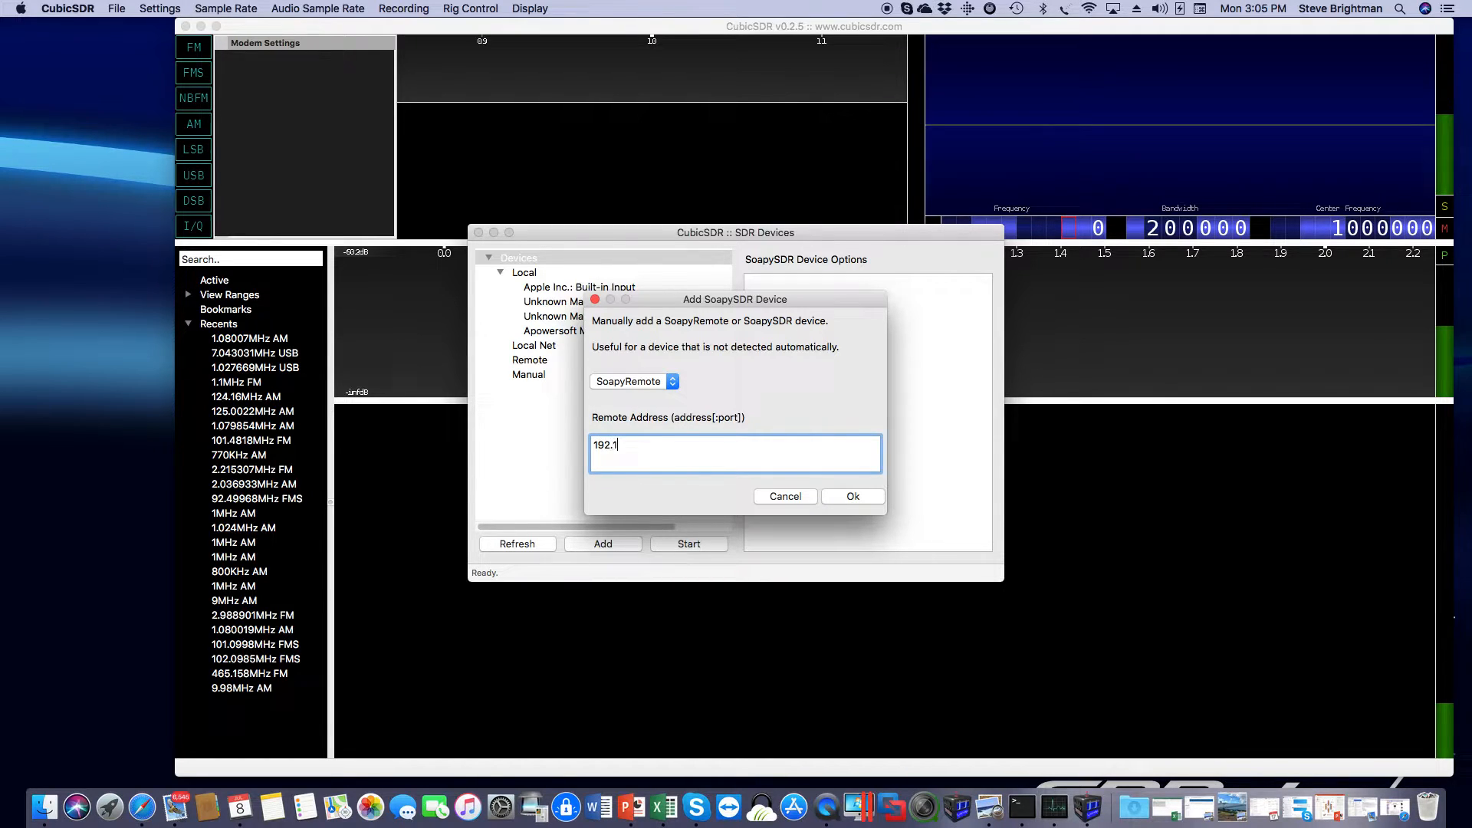
pyautogui.write('68.1.')
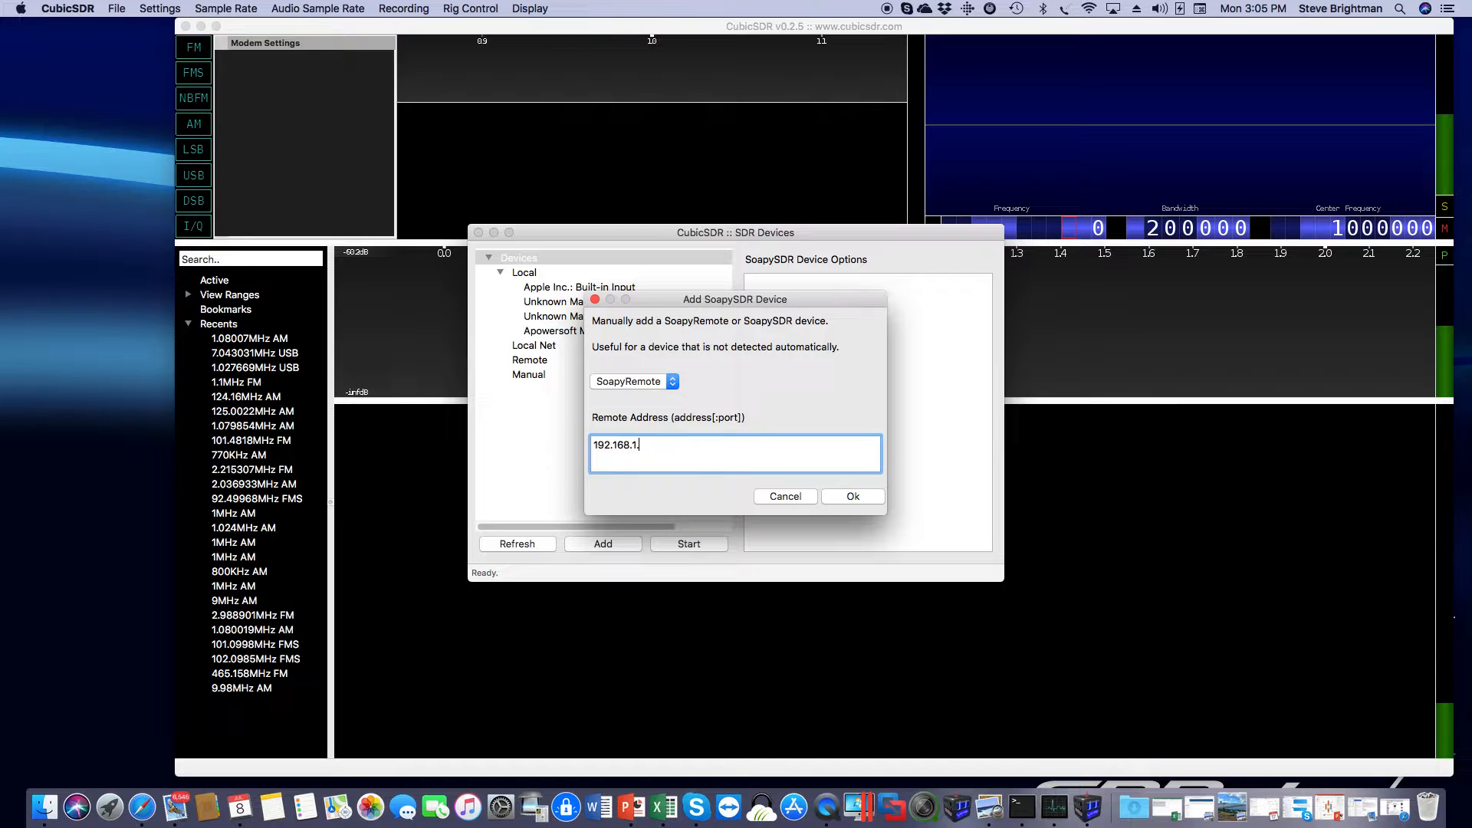
pyautogui.write('66:')
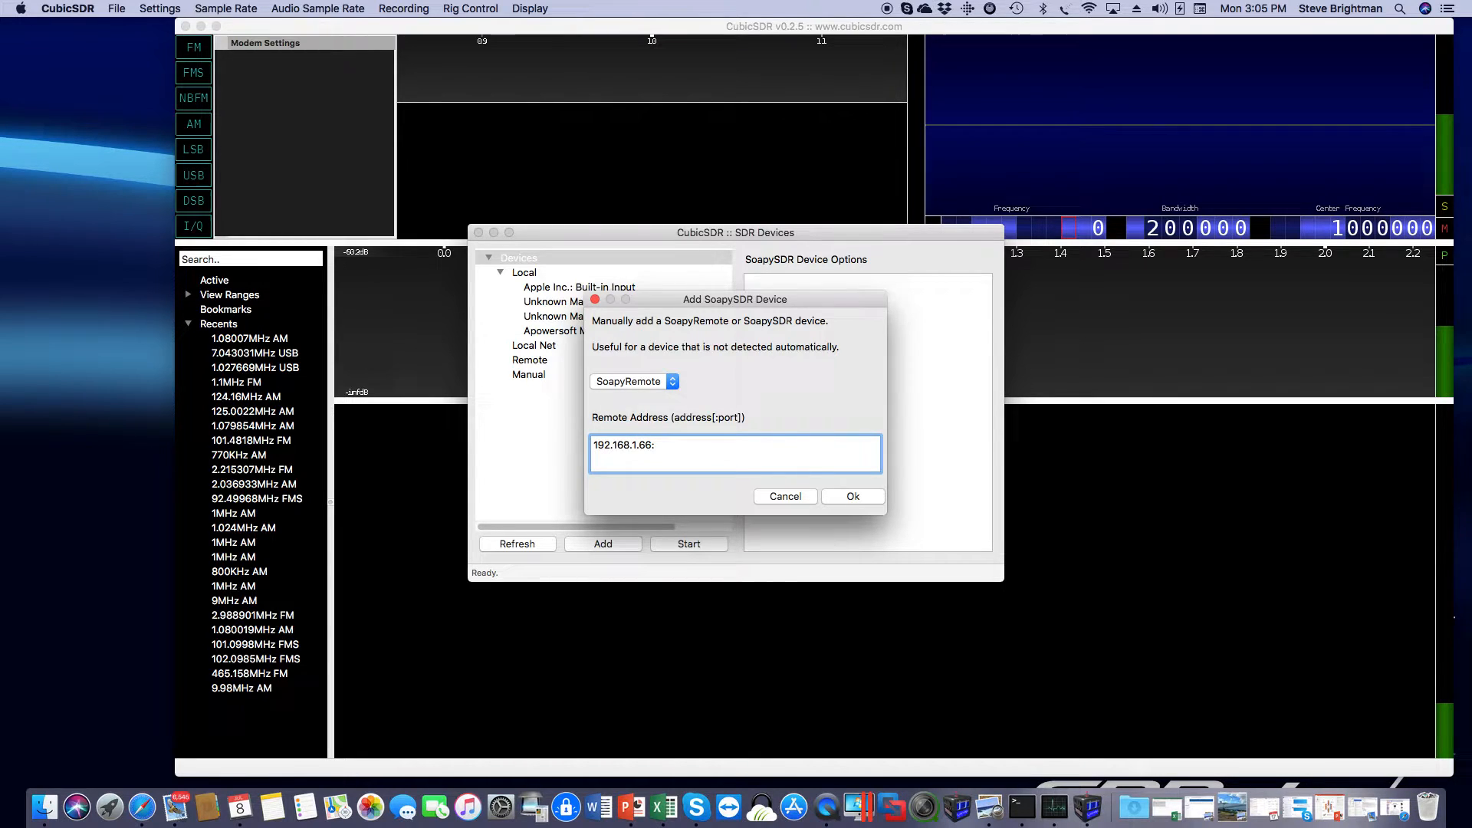
pyautogui.write('55132')
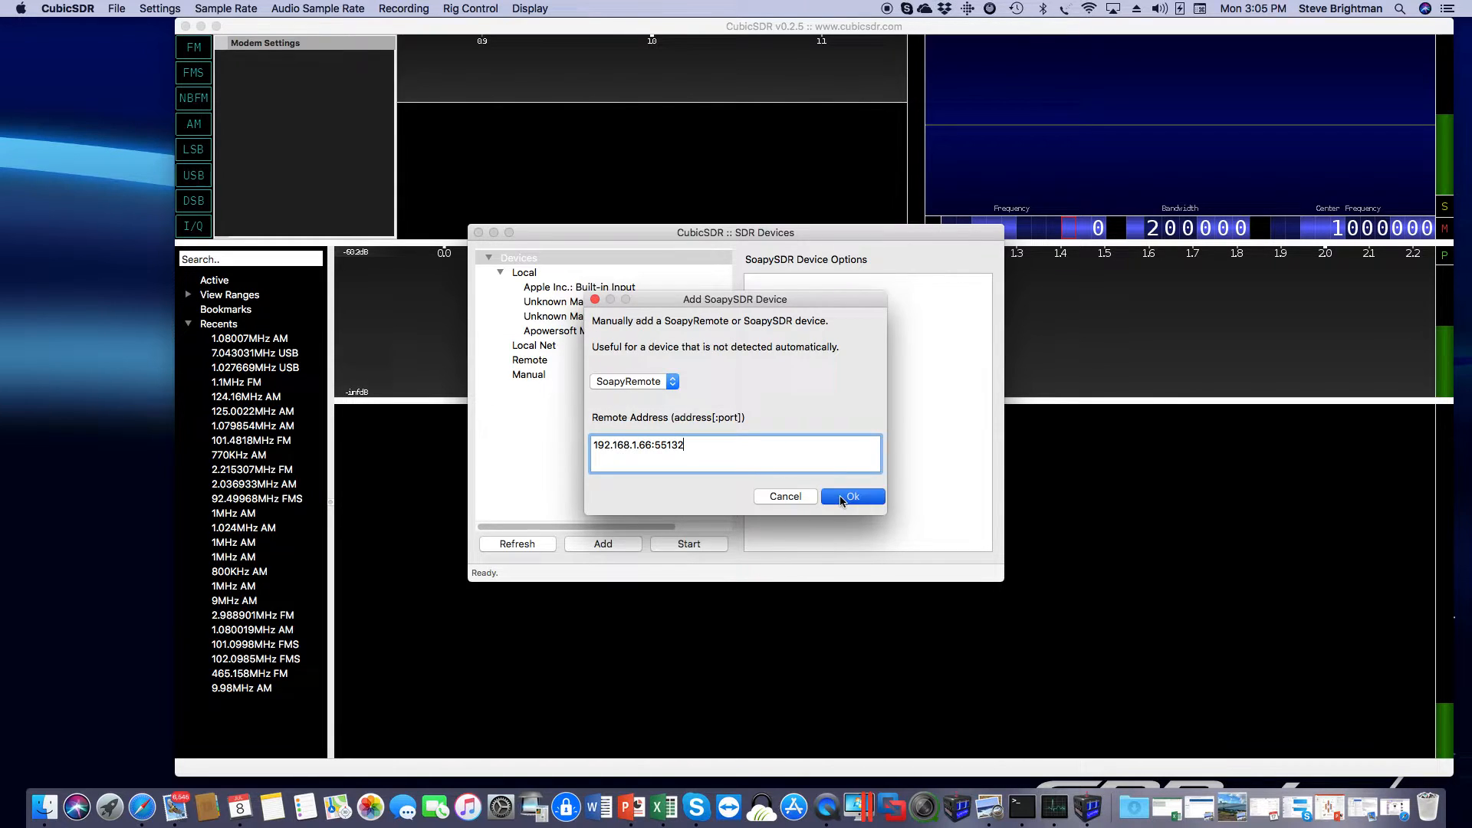
pyautogui.click(853, 496)
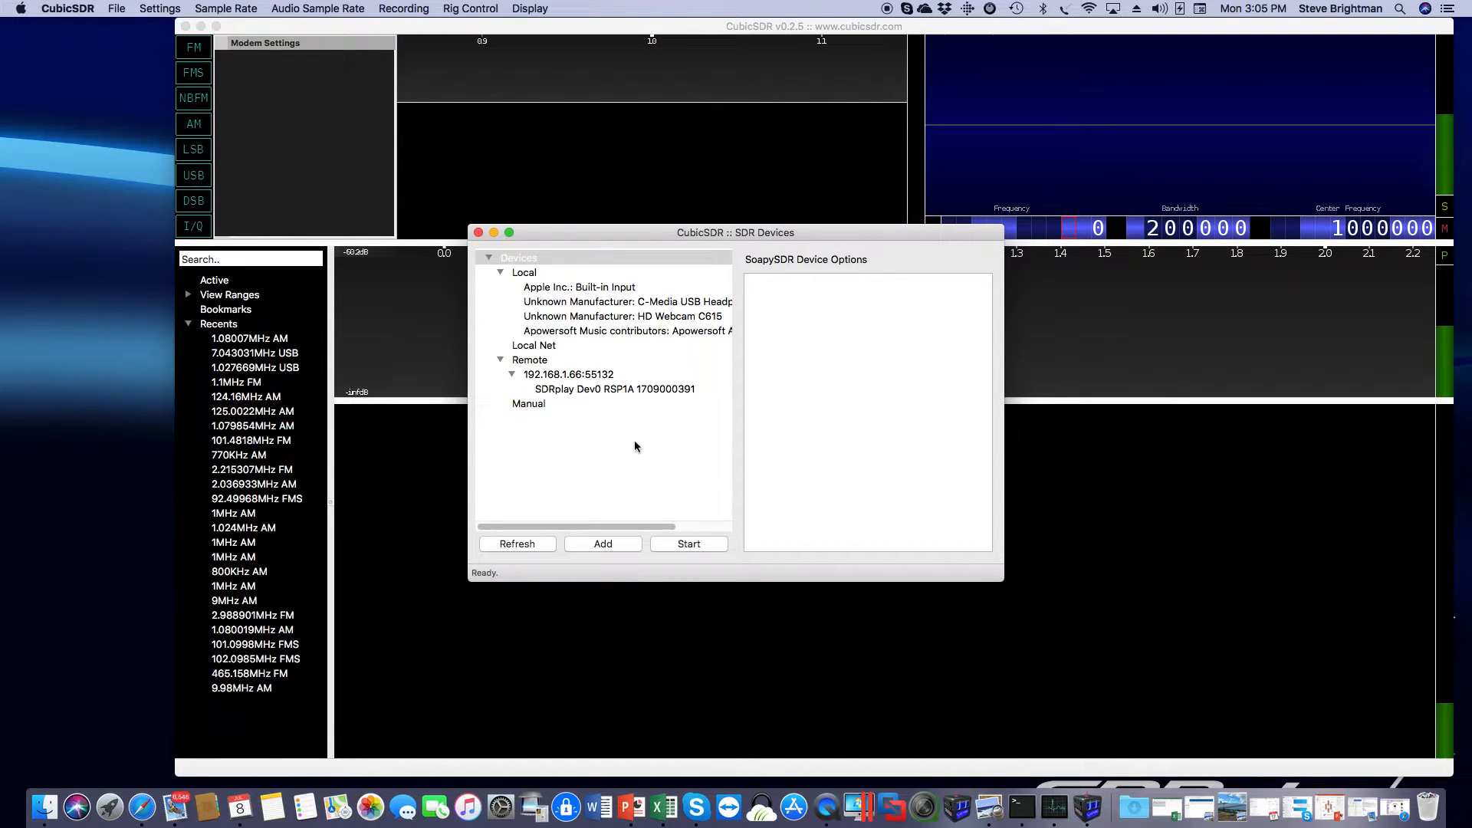
# Start the remote SDRplay Dev0 RSP1A and tune near 1.08 MHz
pyautogui.click(614, 389)
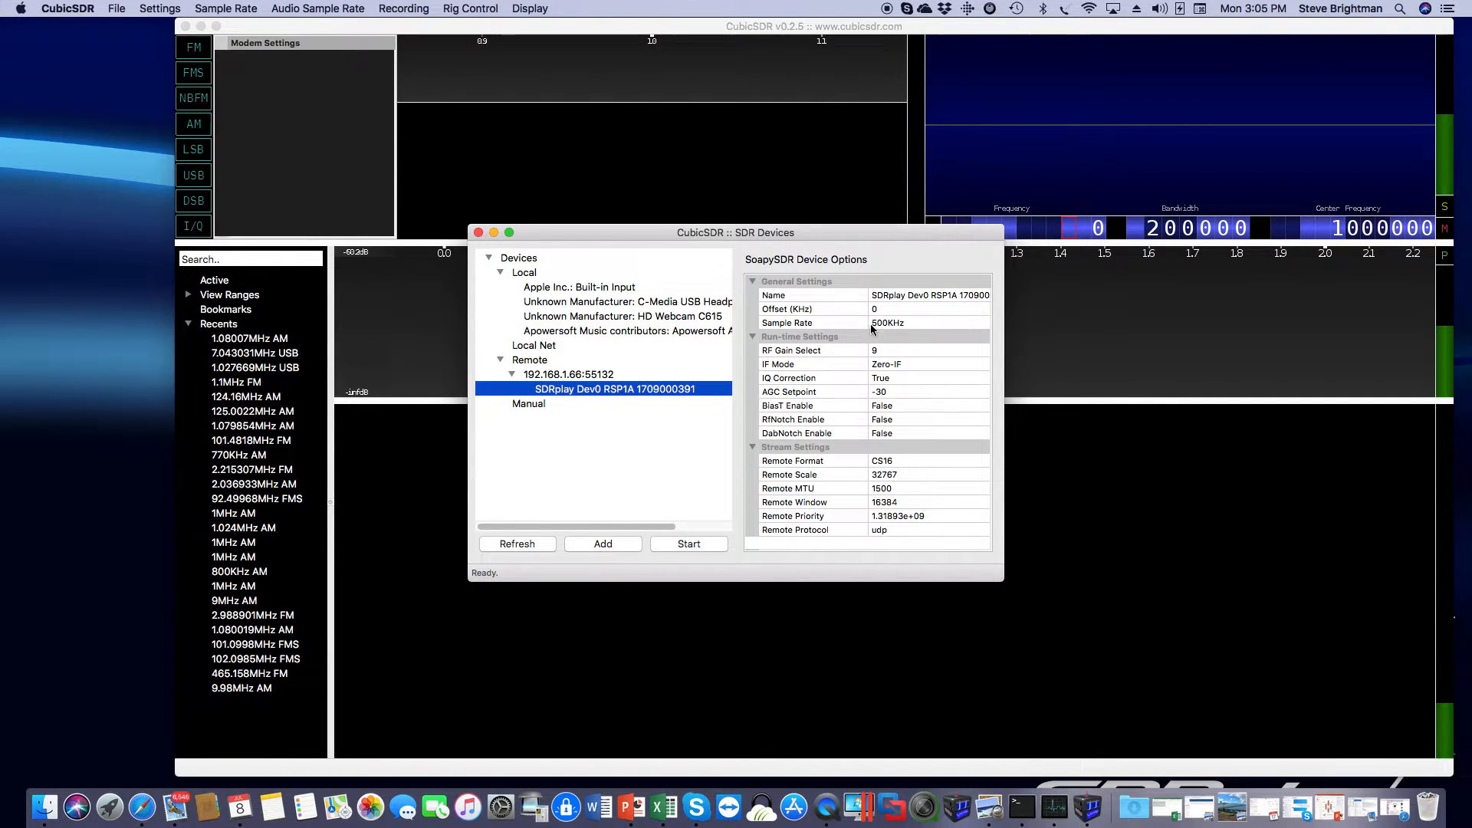
pyautogui.moveTo(905, 331)
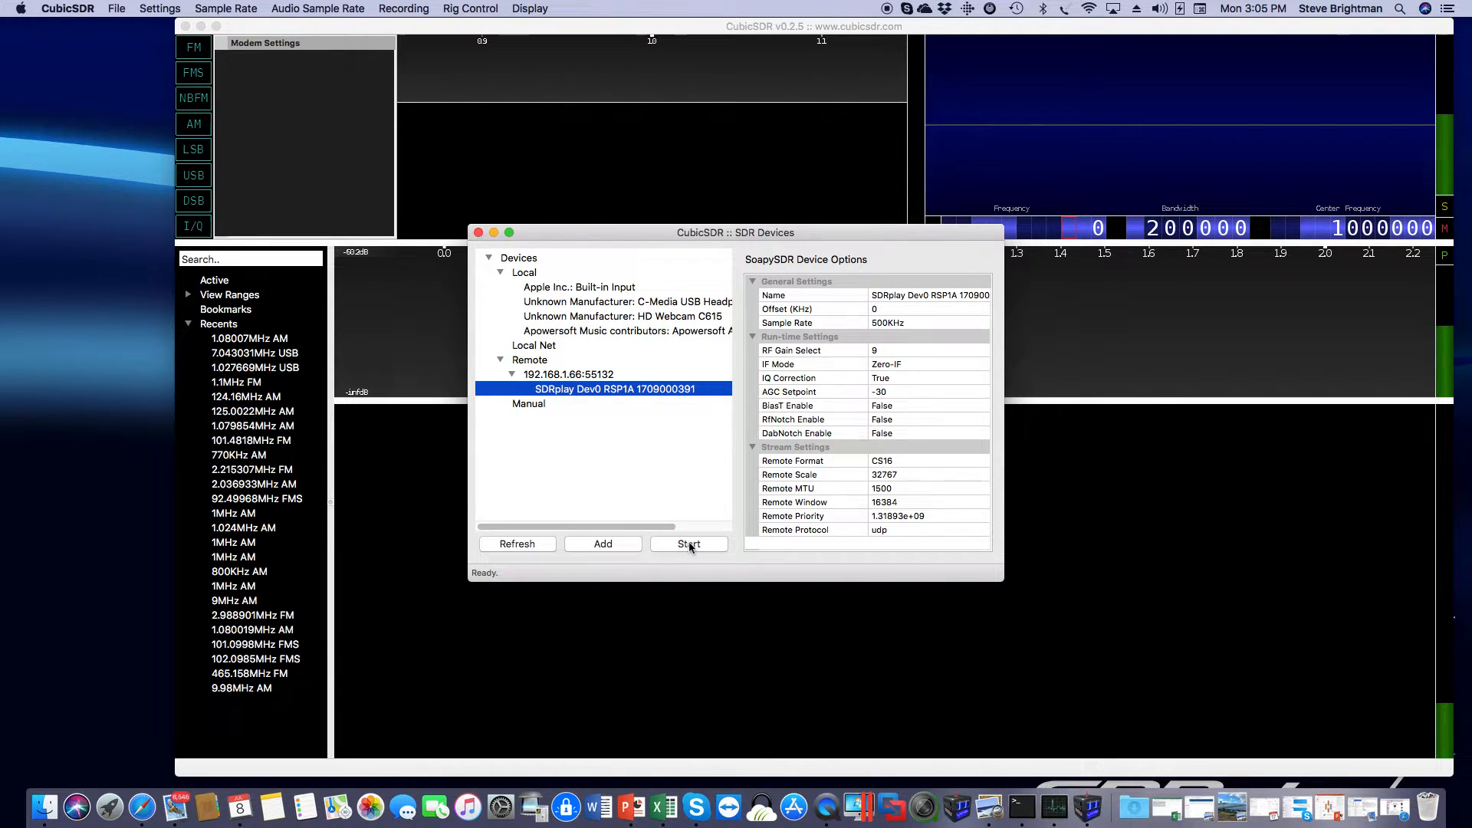
pyautogui.click(689, 543)
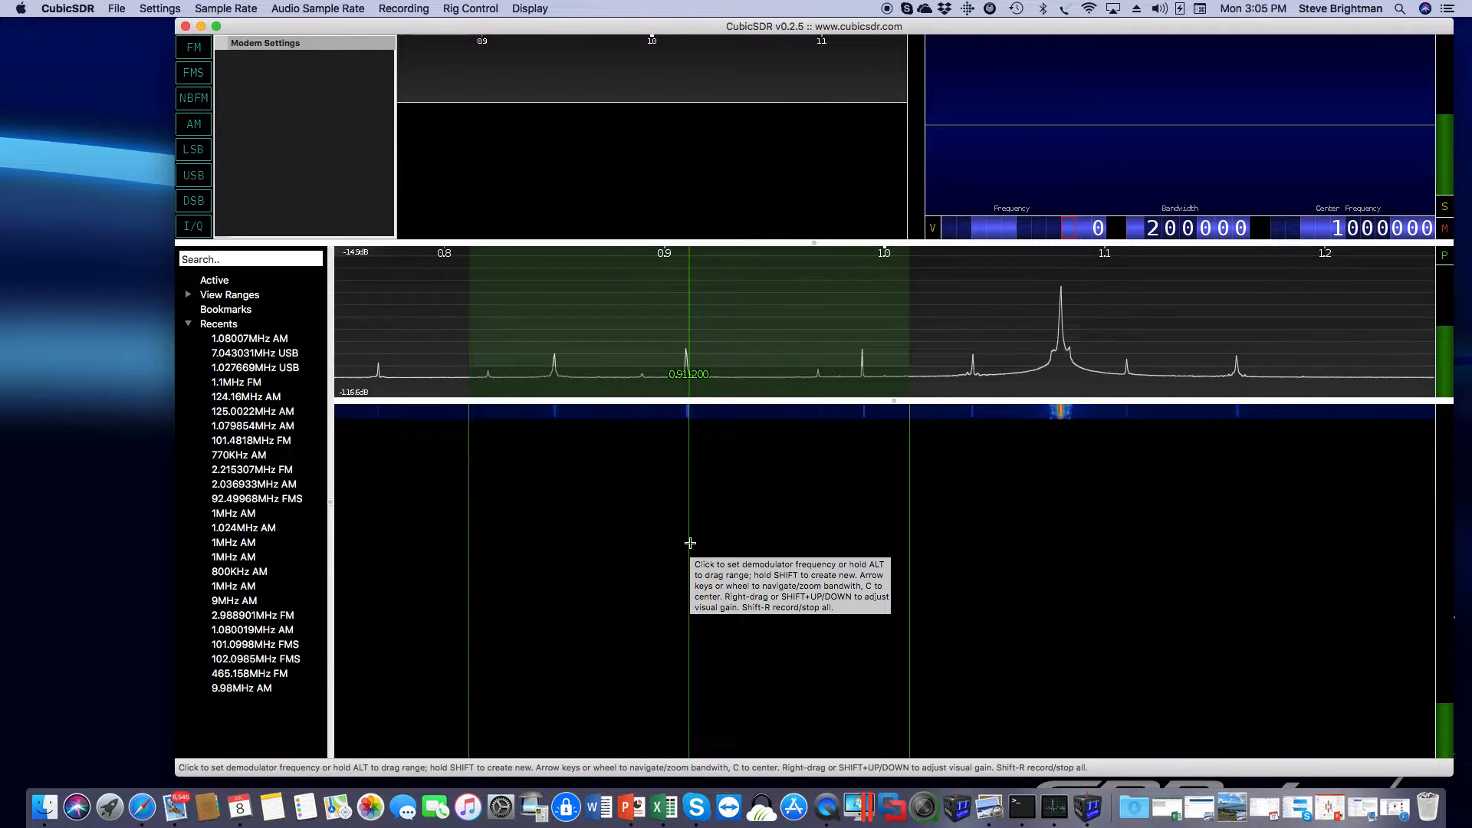
pyautogui.click(976, 449)
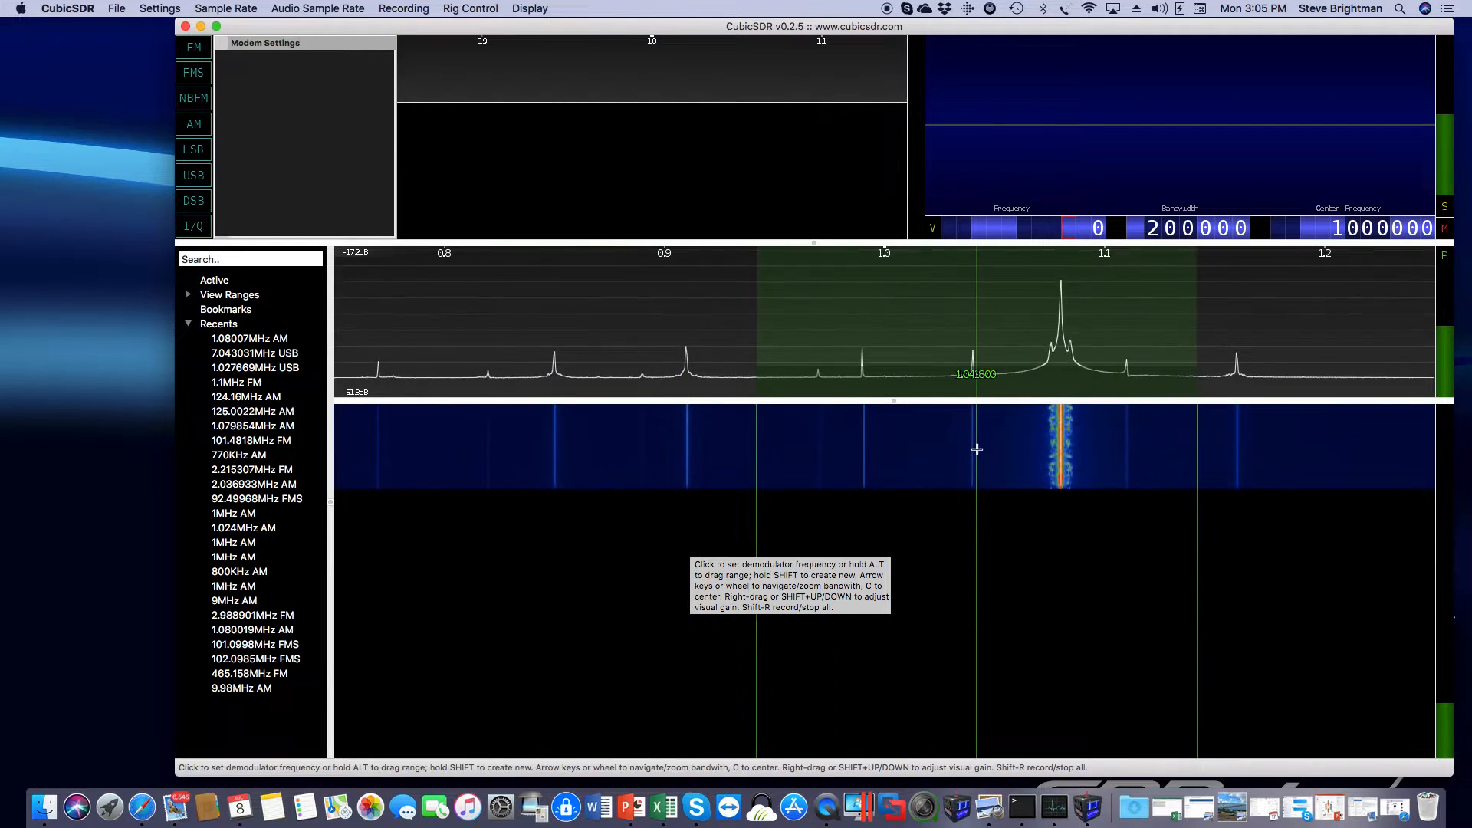
pyautogui.click(1059, 458)
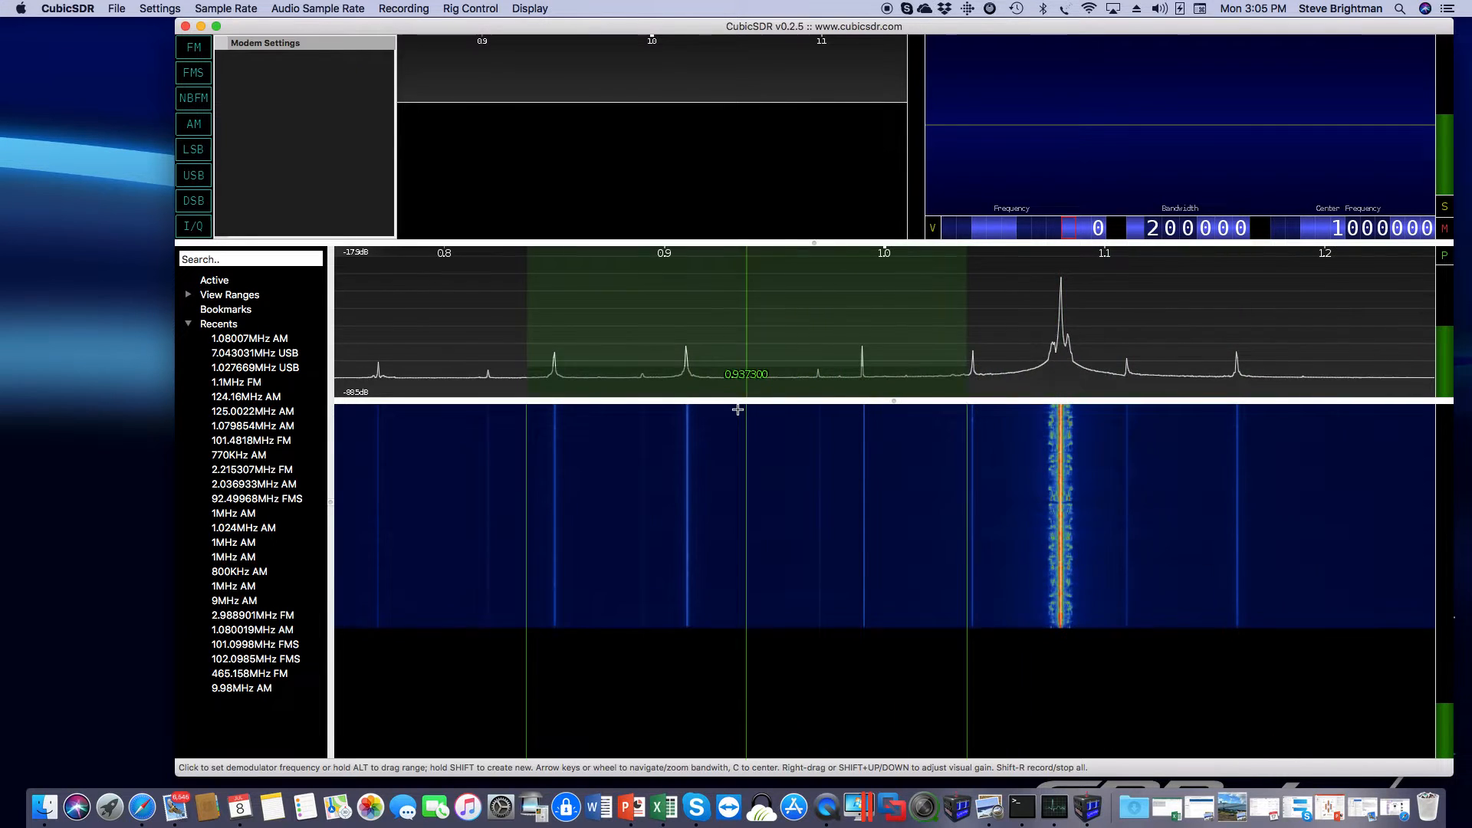
# Switch to AM and place a demodulator on the carrier near 1.08 MHz
pyautogui.click(192, 124)
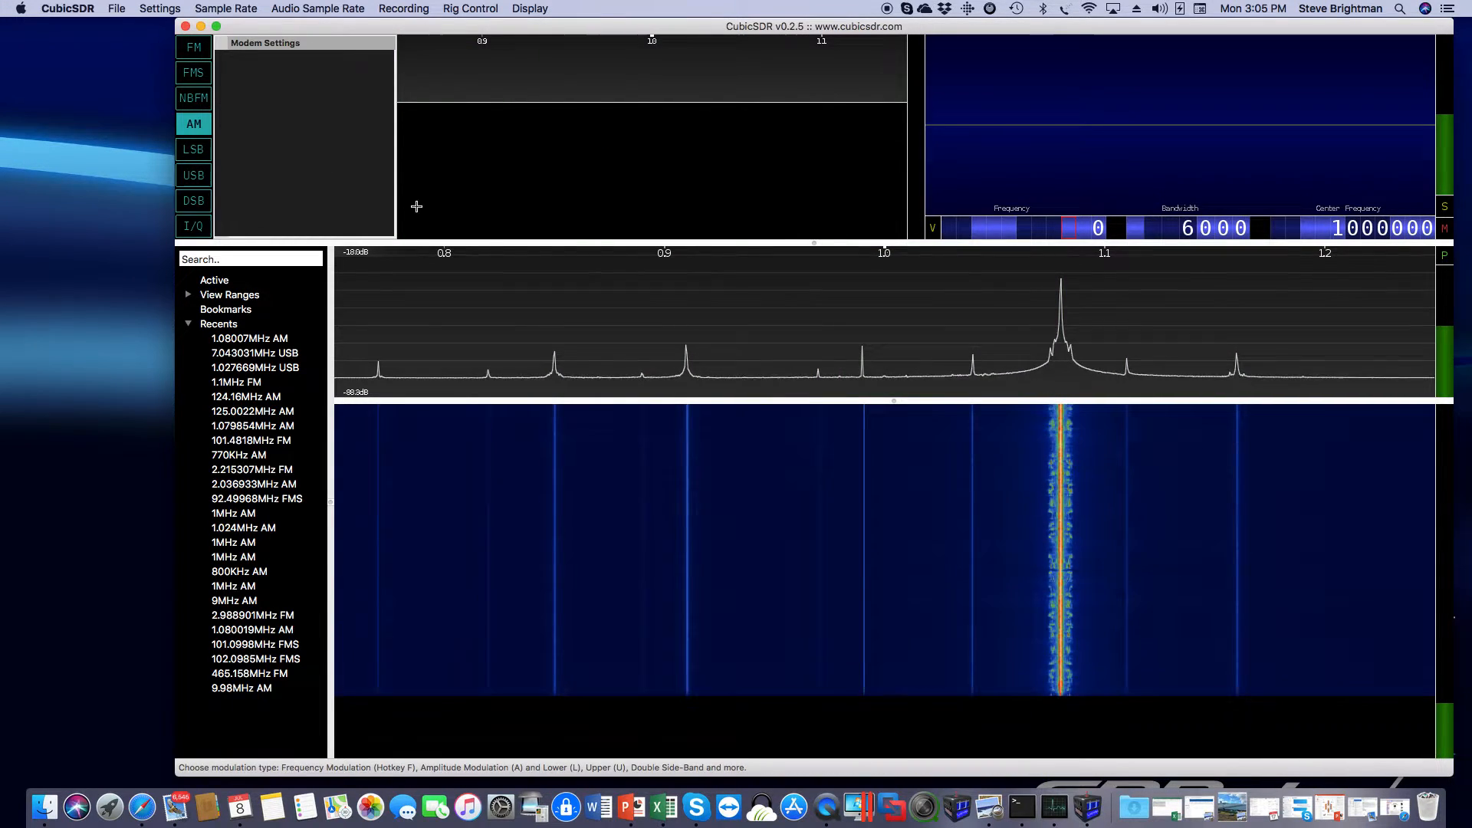
pyautogui.click(1061, 424)
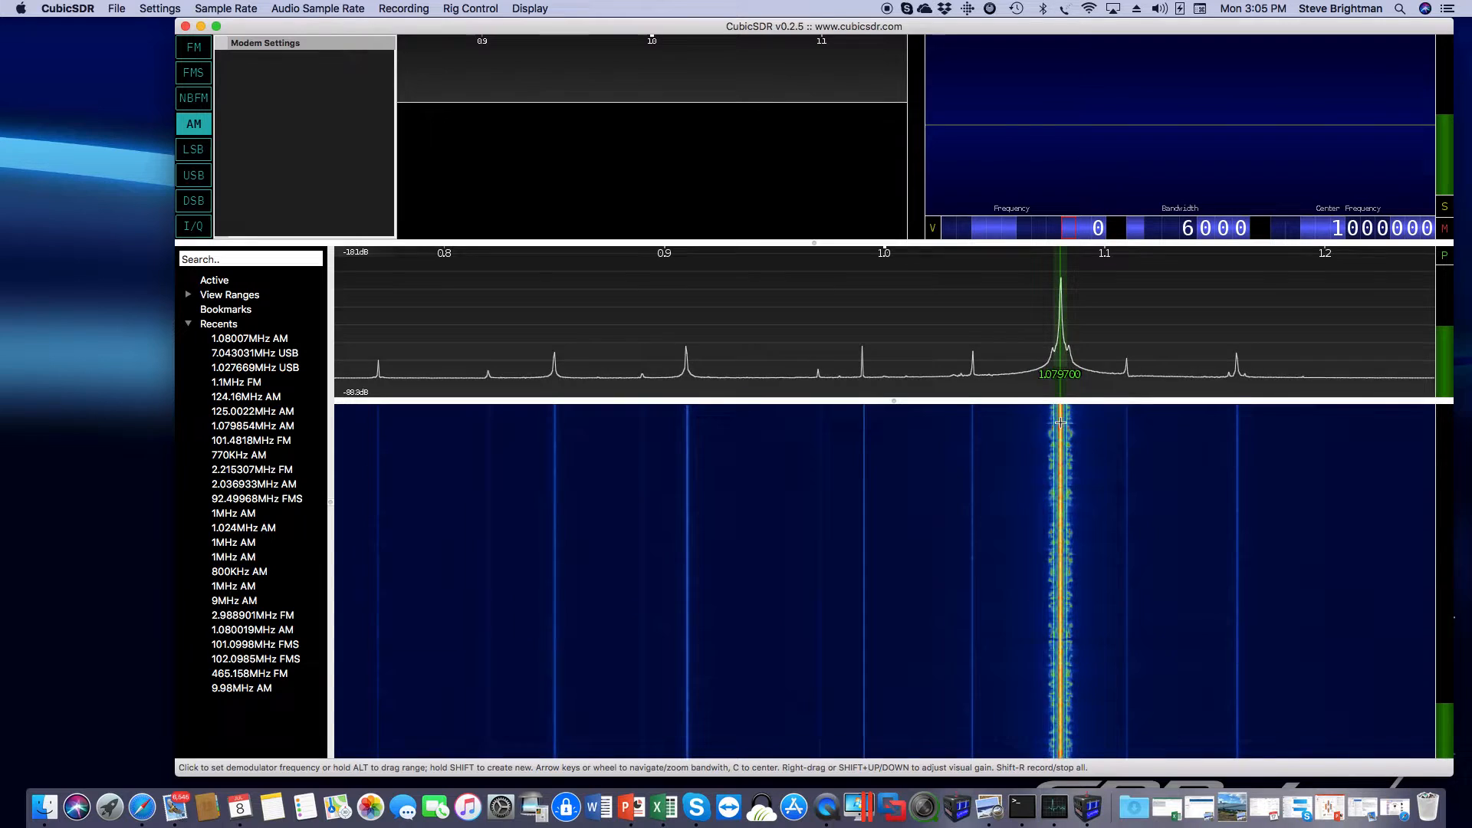
pyautogui.click(1061, 424)
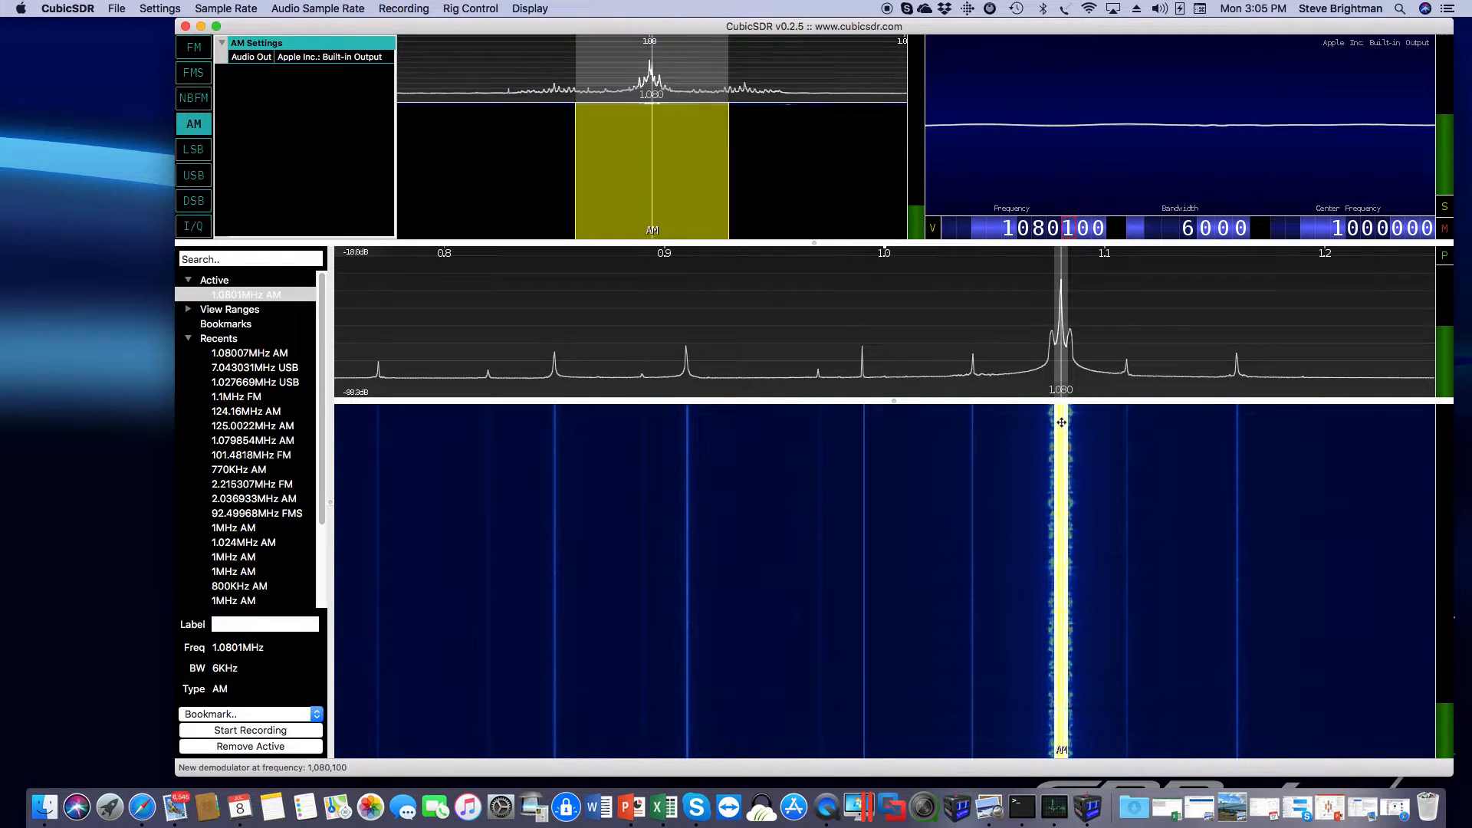
pyautogui.moveTo(1061, 422)
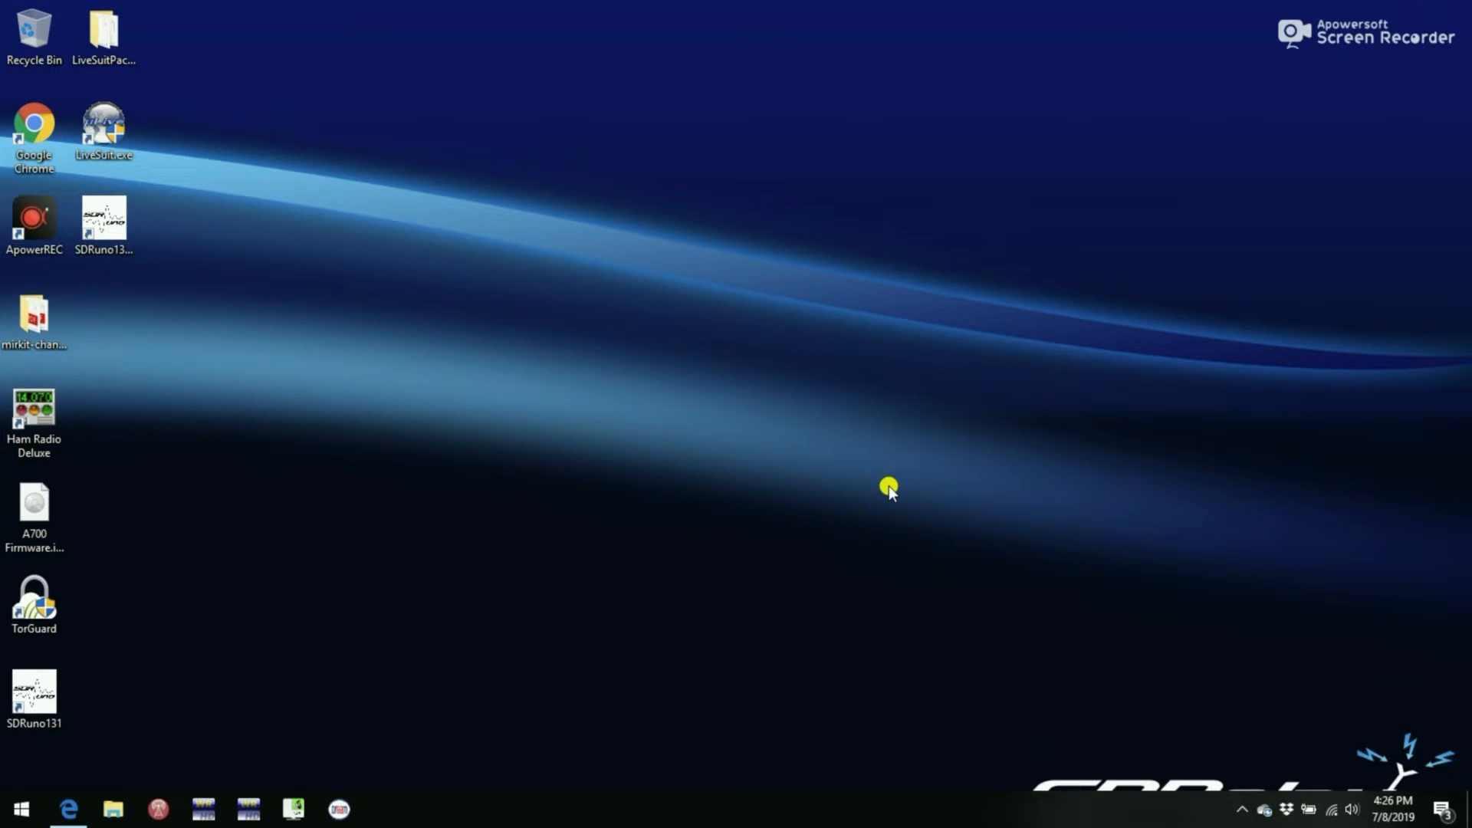
pyautogui.moveTo(4, 781)
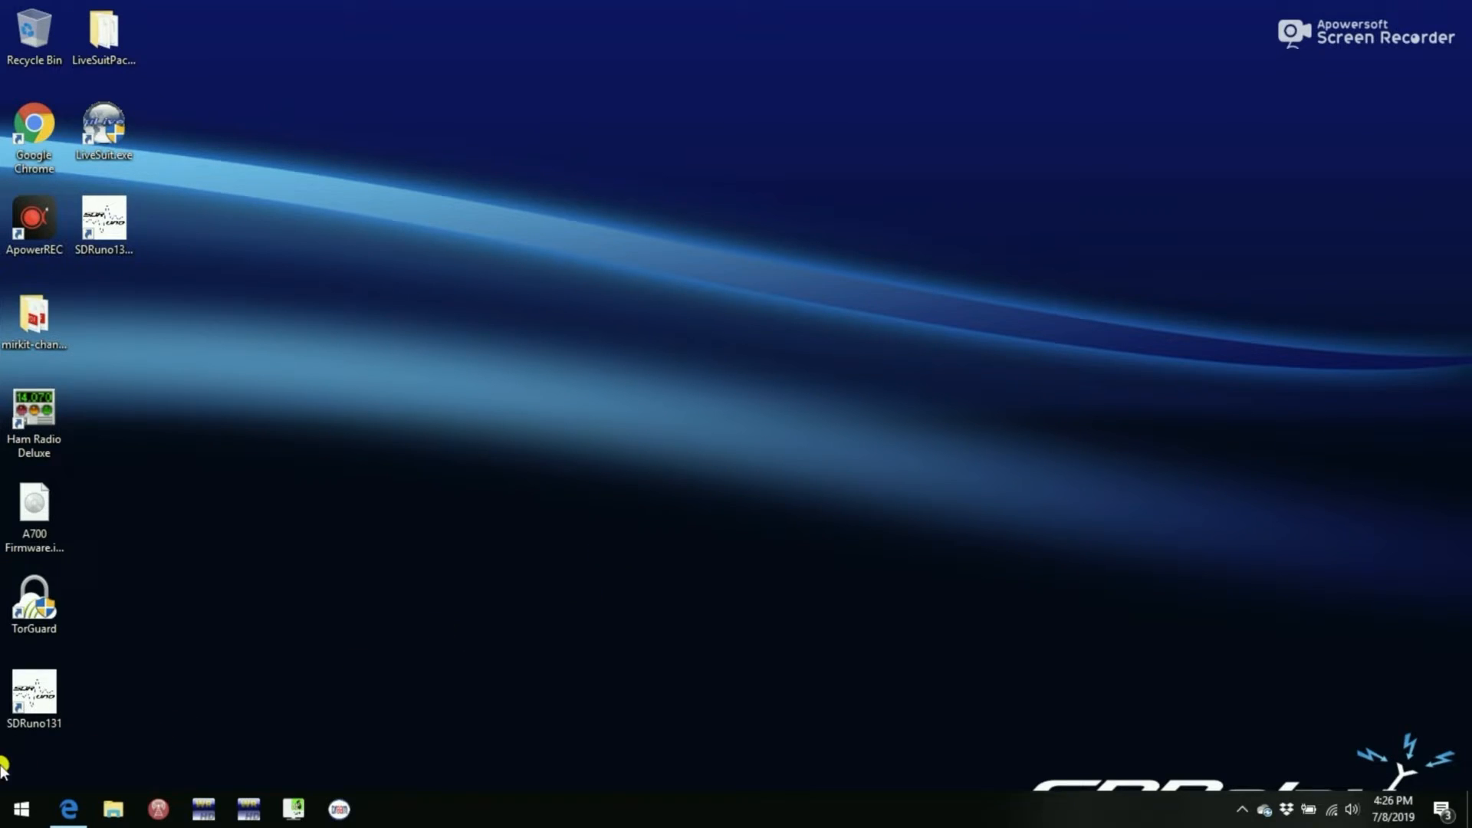
# Open the Windows Start menu
pyautogui.click(12, 804)
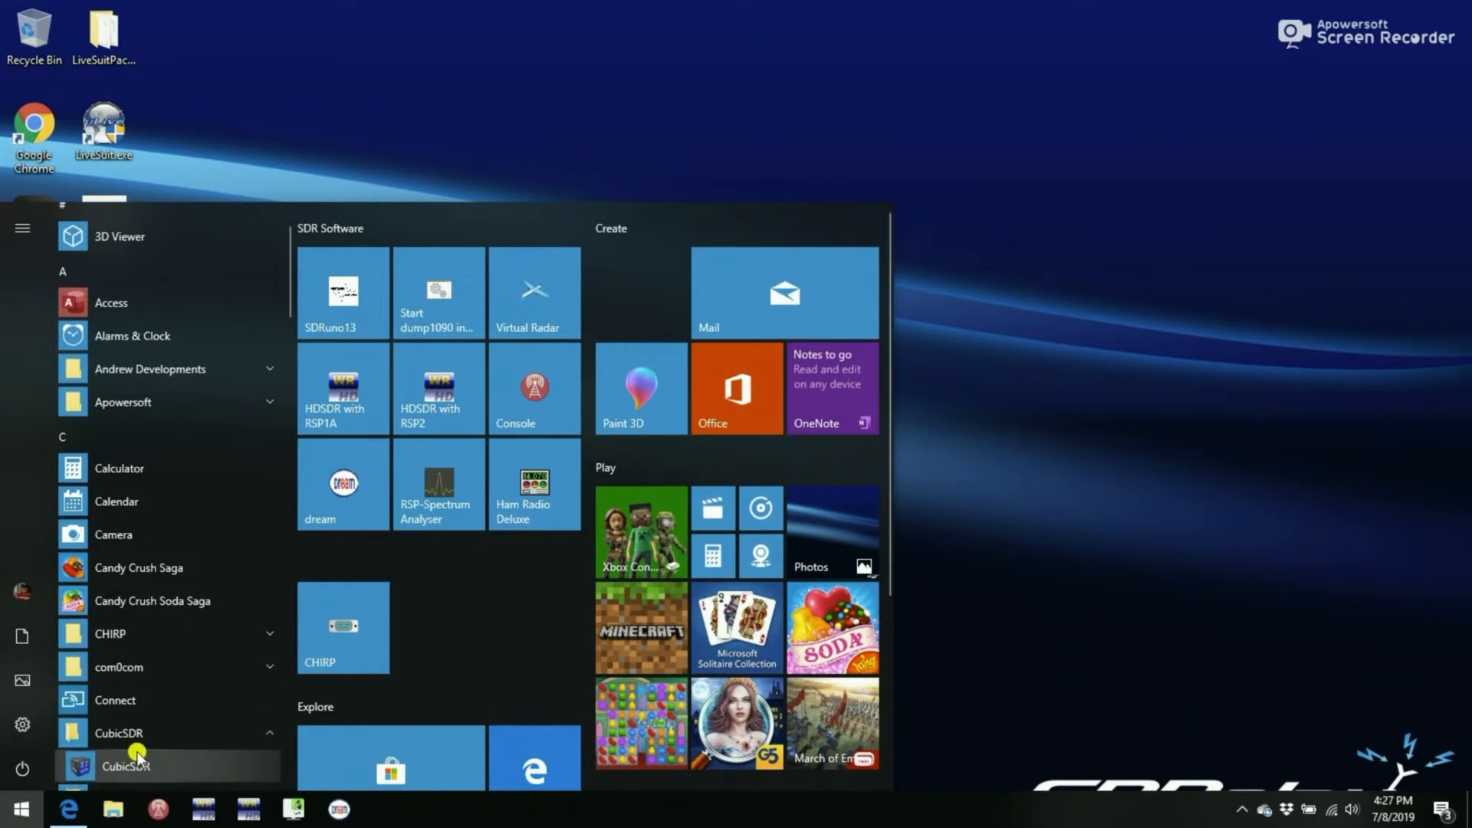
# Launch CubicSDR from the Start menu's CubicSDR folder
pyautogui.click(123, 767)
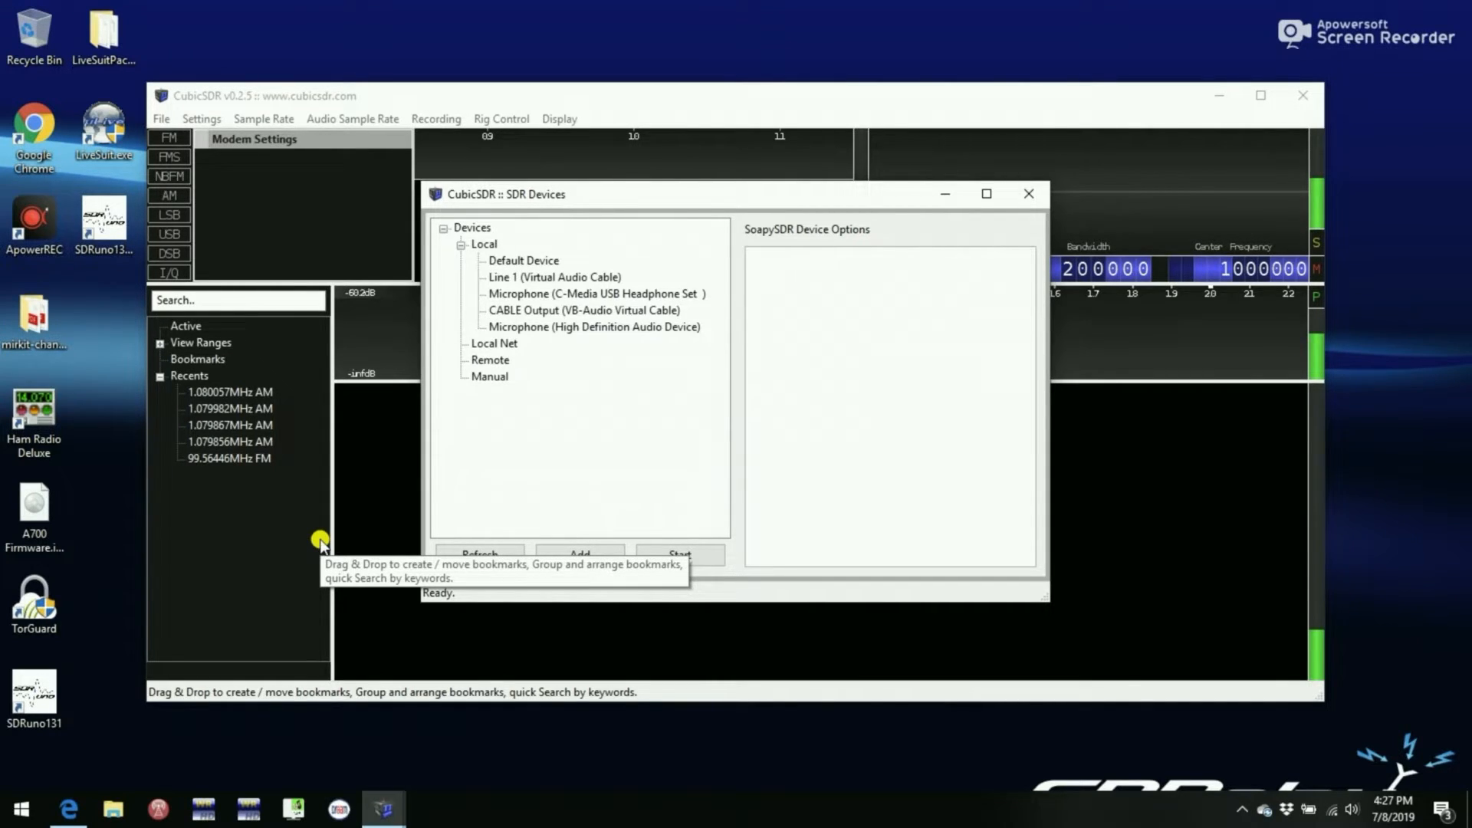
pyautogui.moveTo(318, 542)
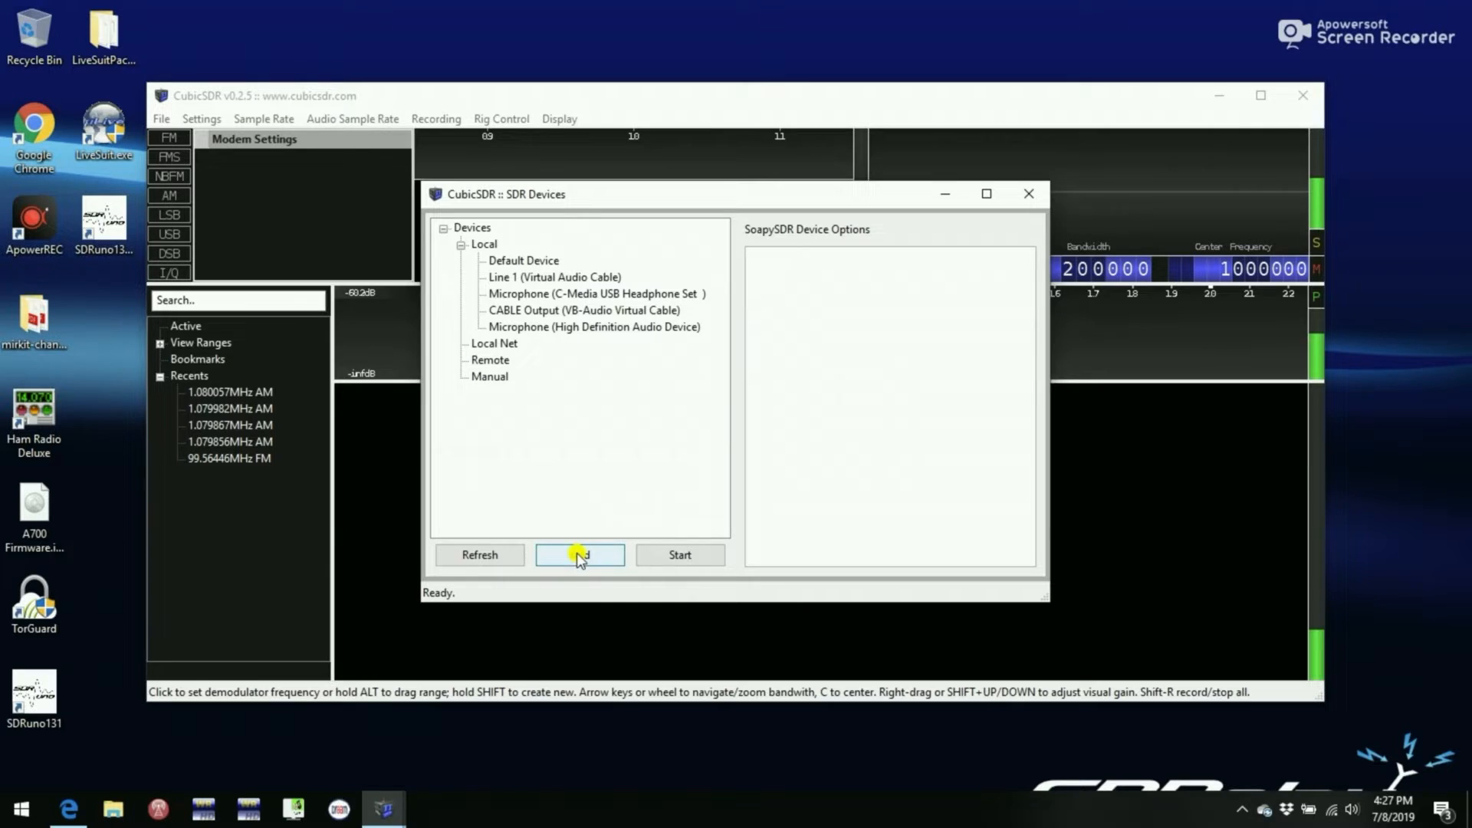
# Add a SoapyRemote device at 192.168.1.66:55132 and confirm
pyautogui.click(579, 555)
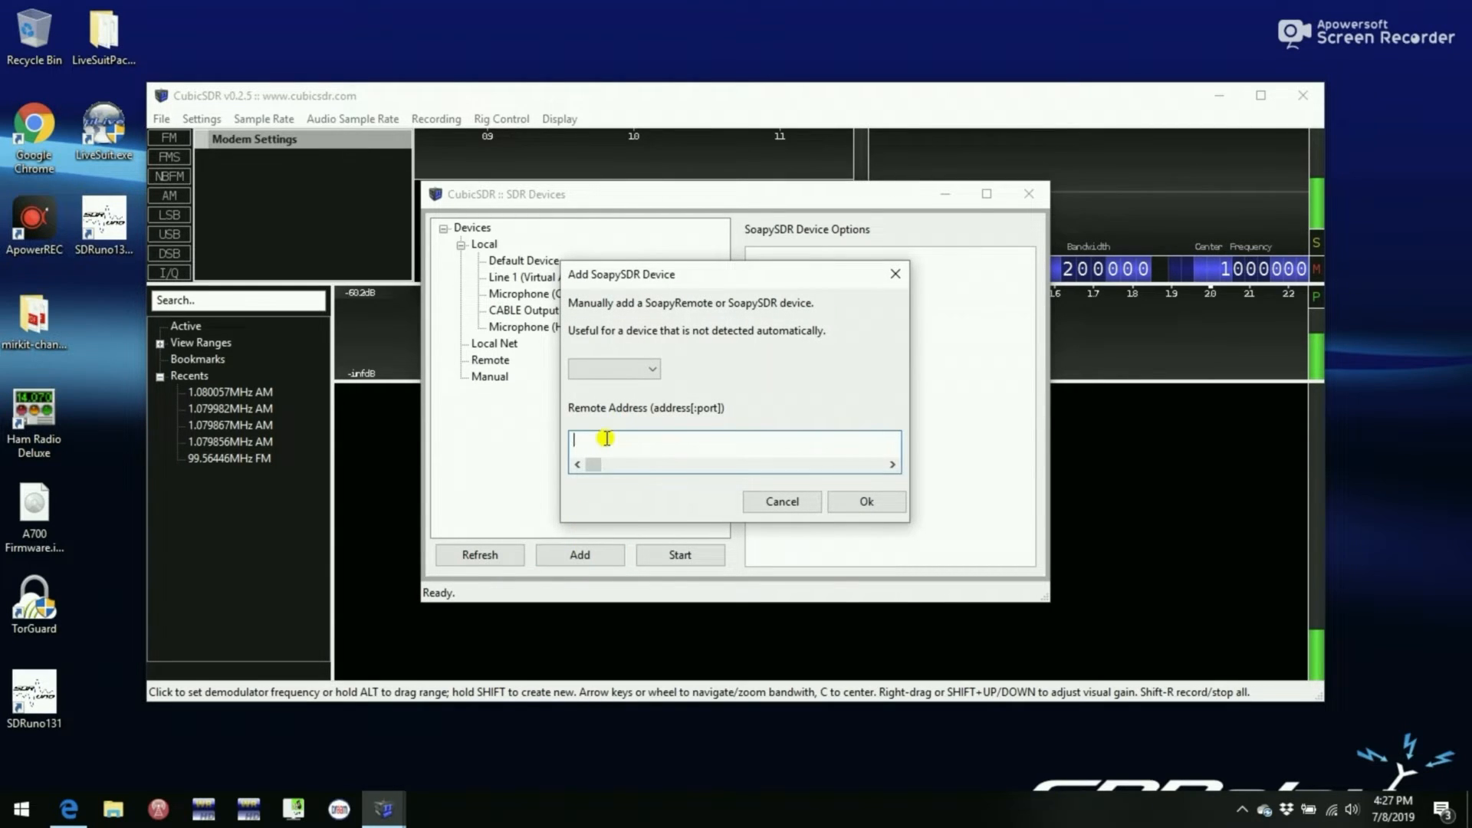
pyautogui.click(613, 369)
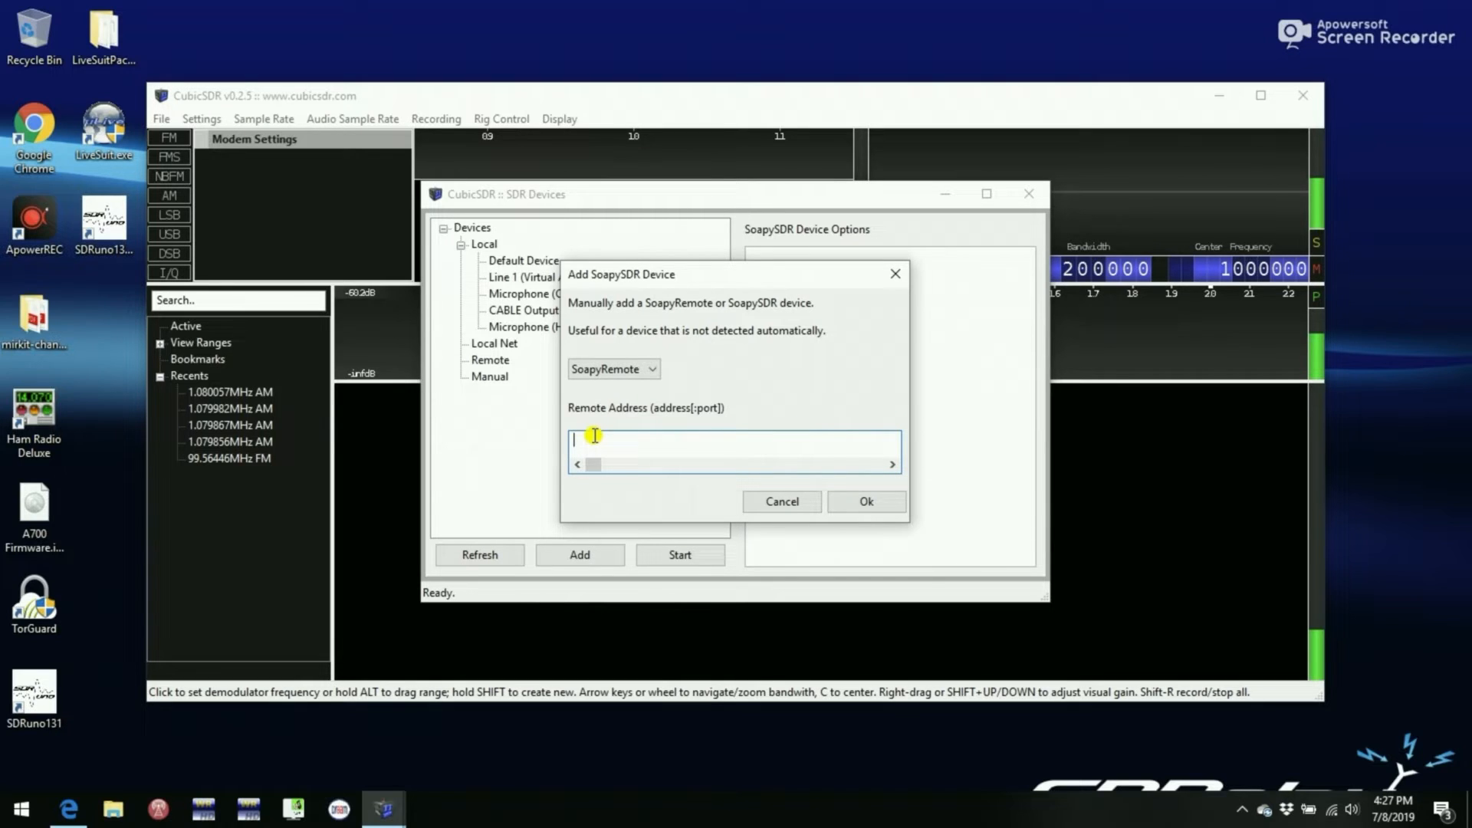
pyautogui.write('192.168.1')
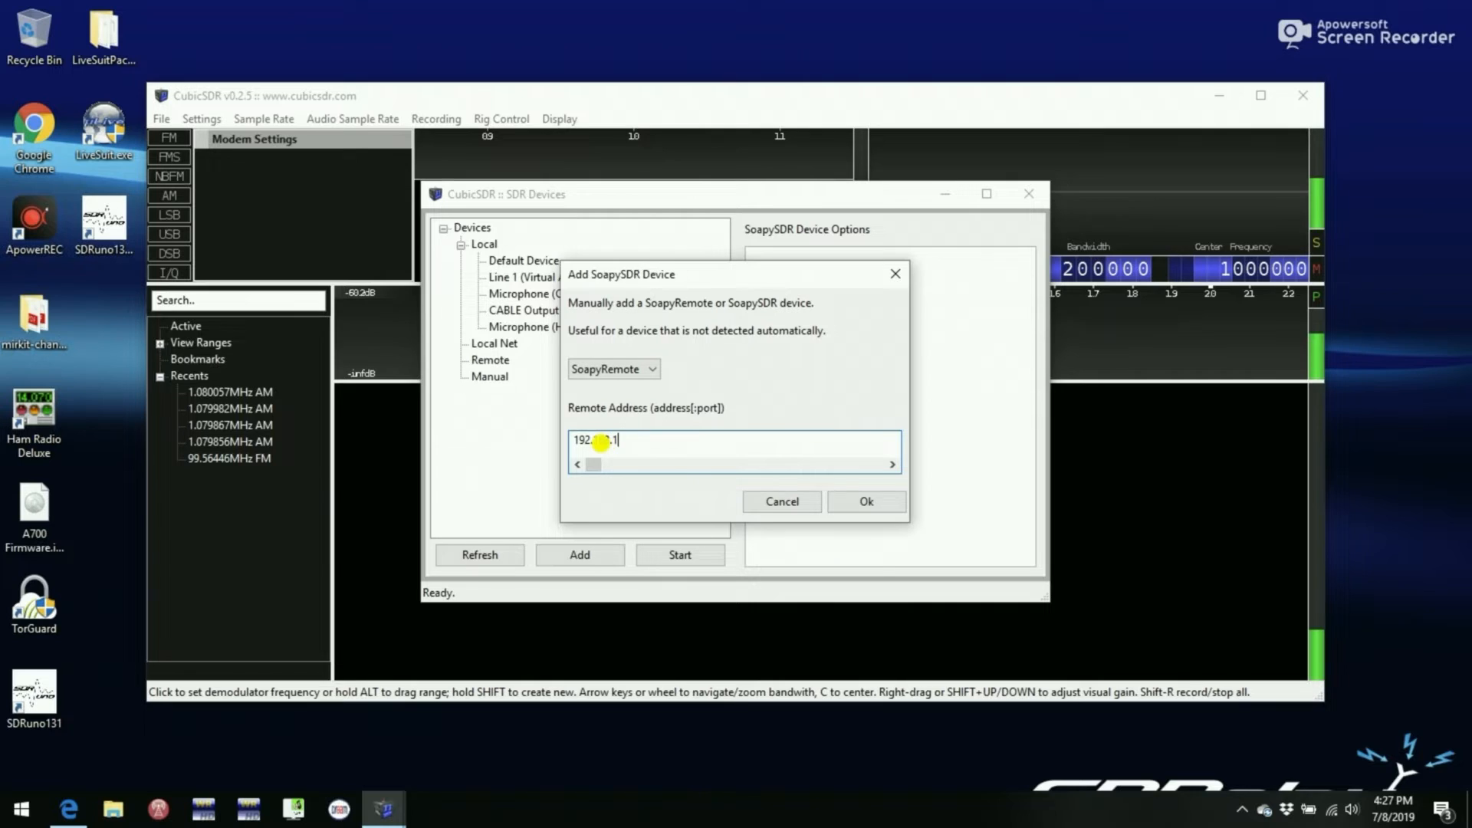
pyautogui.write('66:')
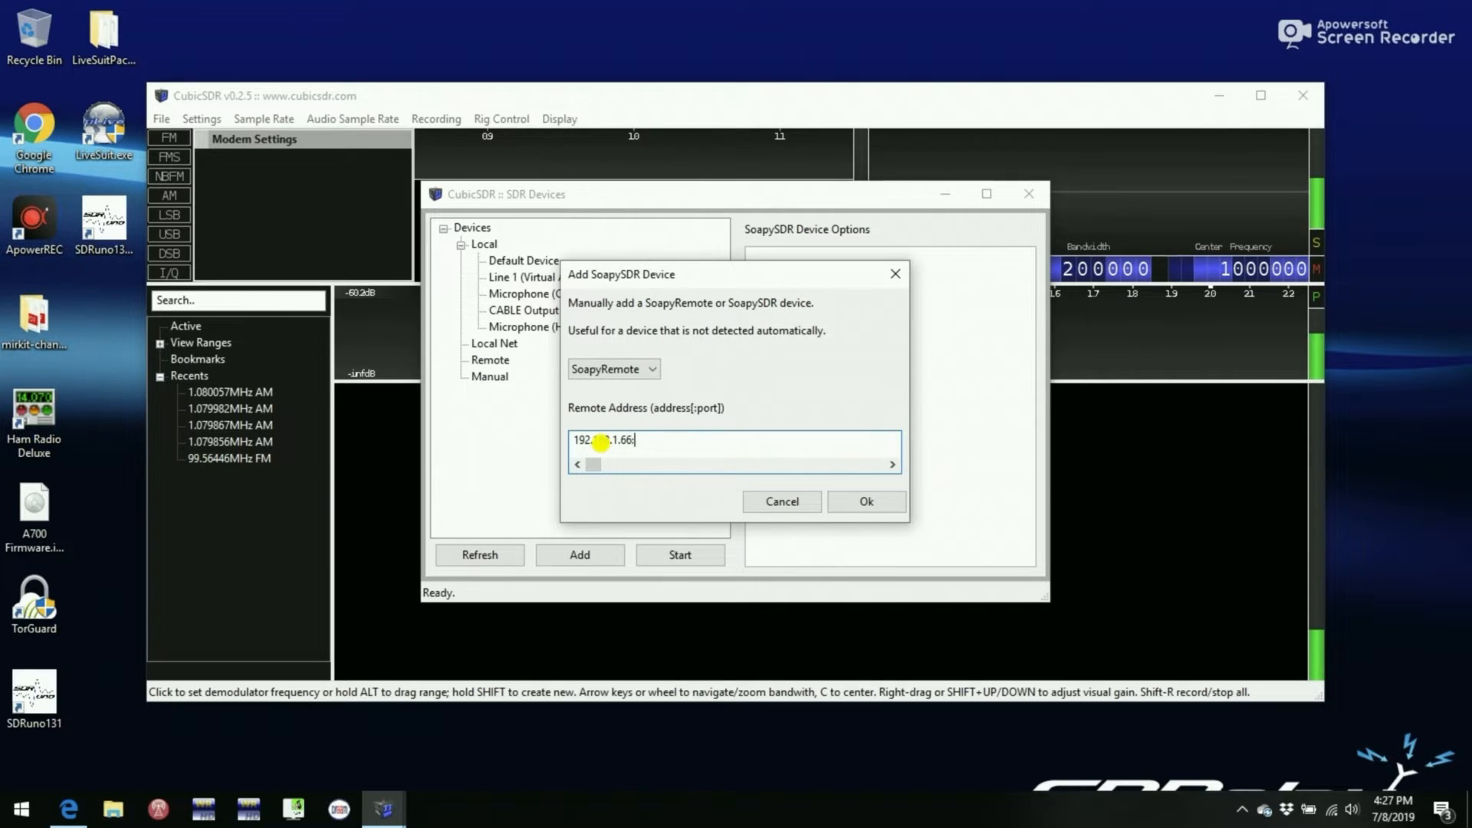
pyautogui.write('55132')
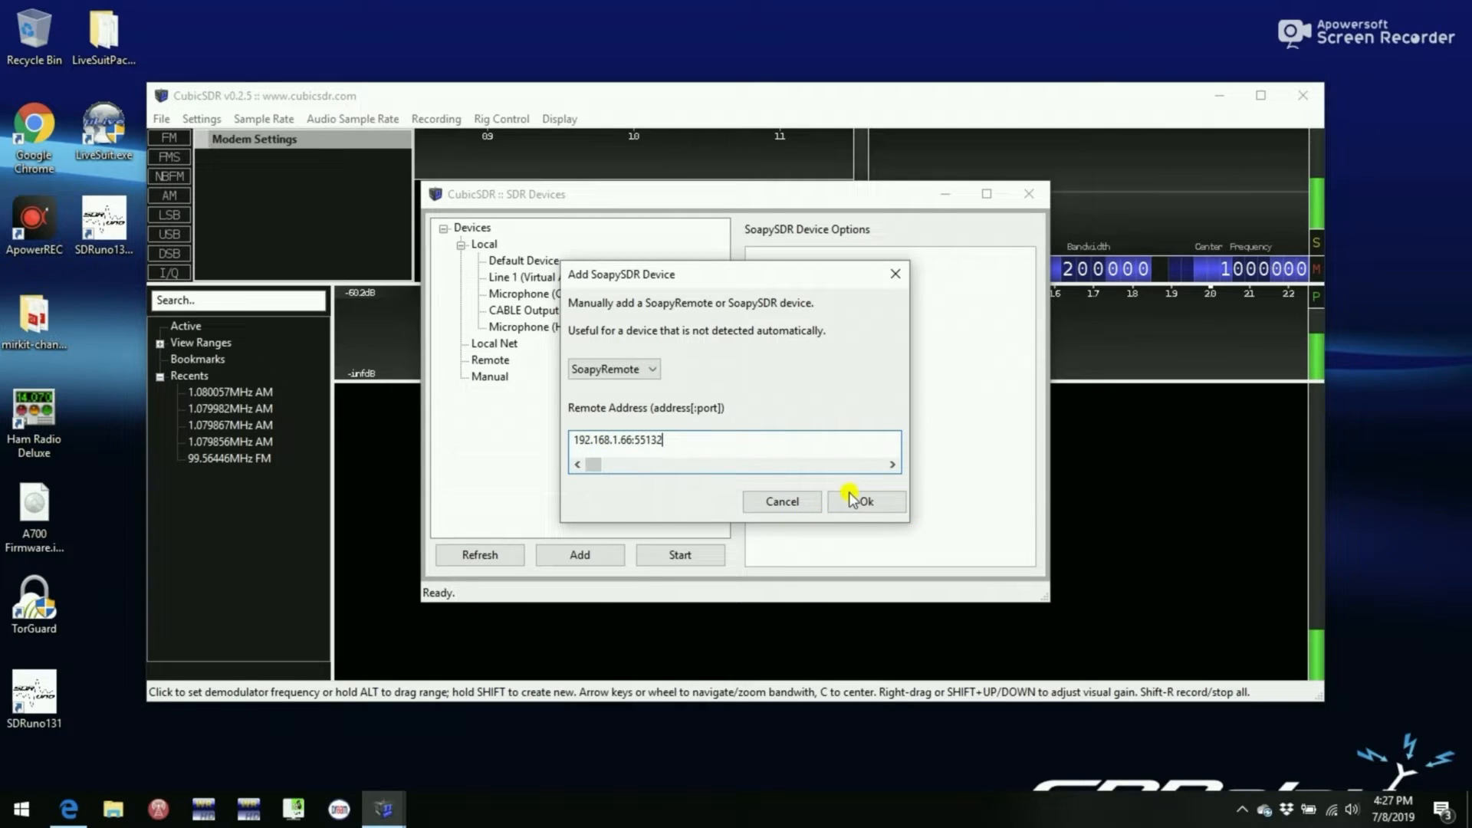
pyautogui.click(866, 502)
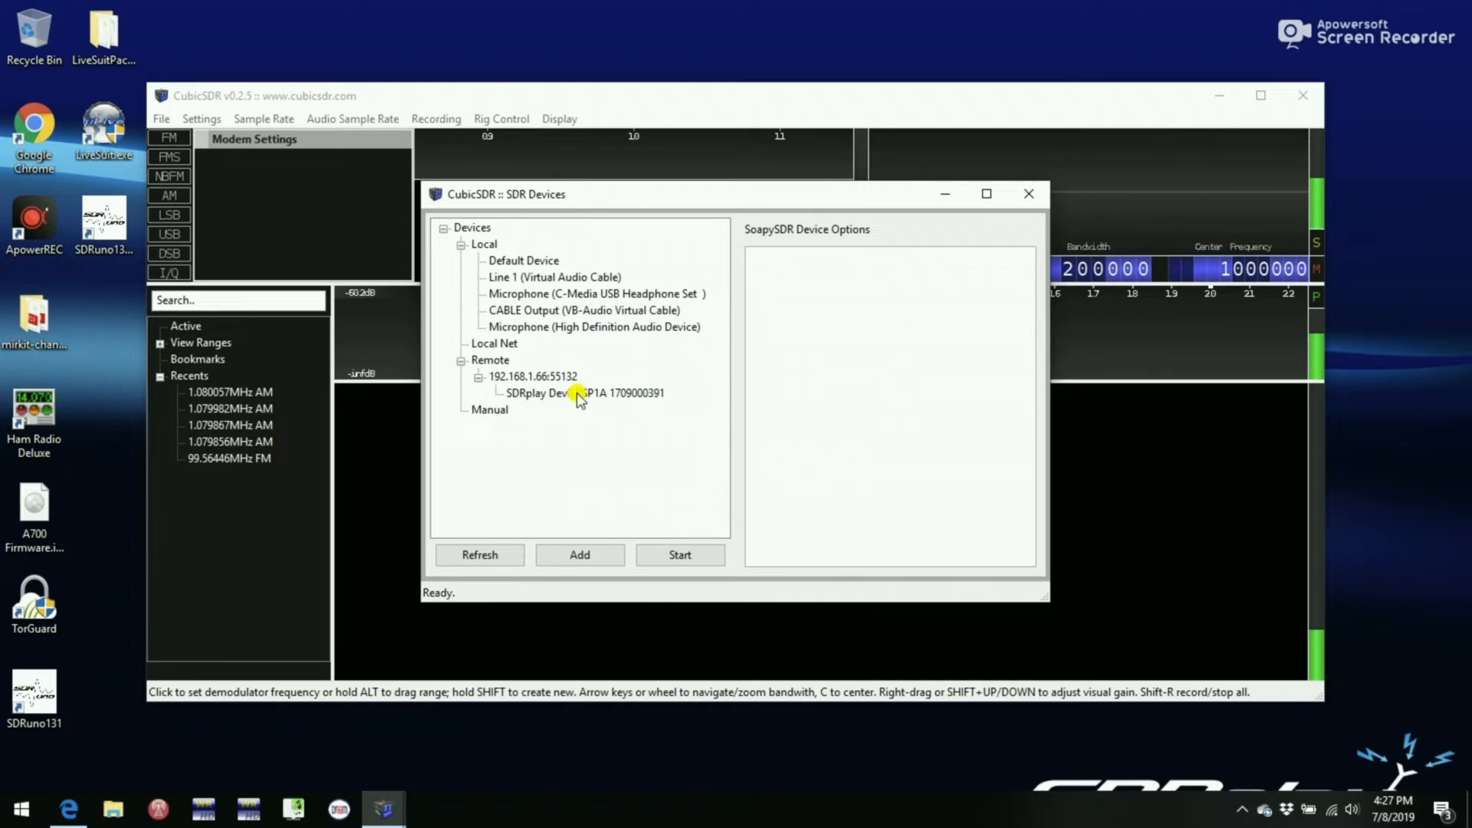
# Select SDRplay Dev0 RSP1A under Remote and start streaming
pyautogui.click(580, 393)
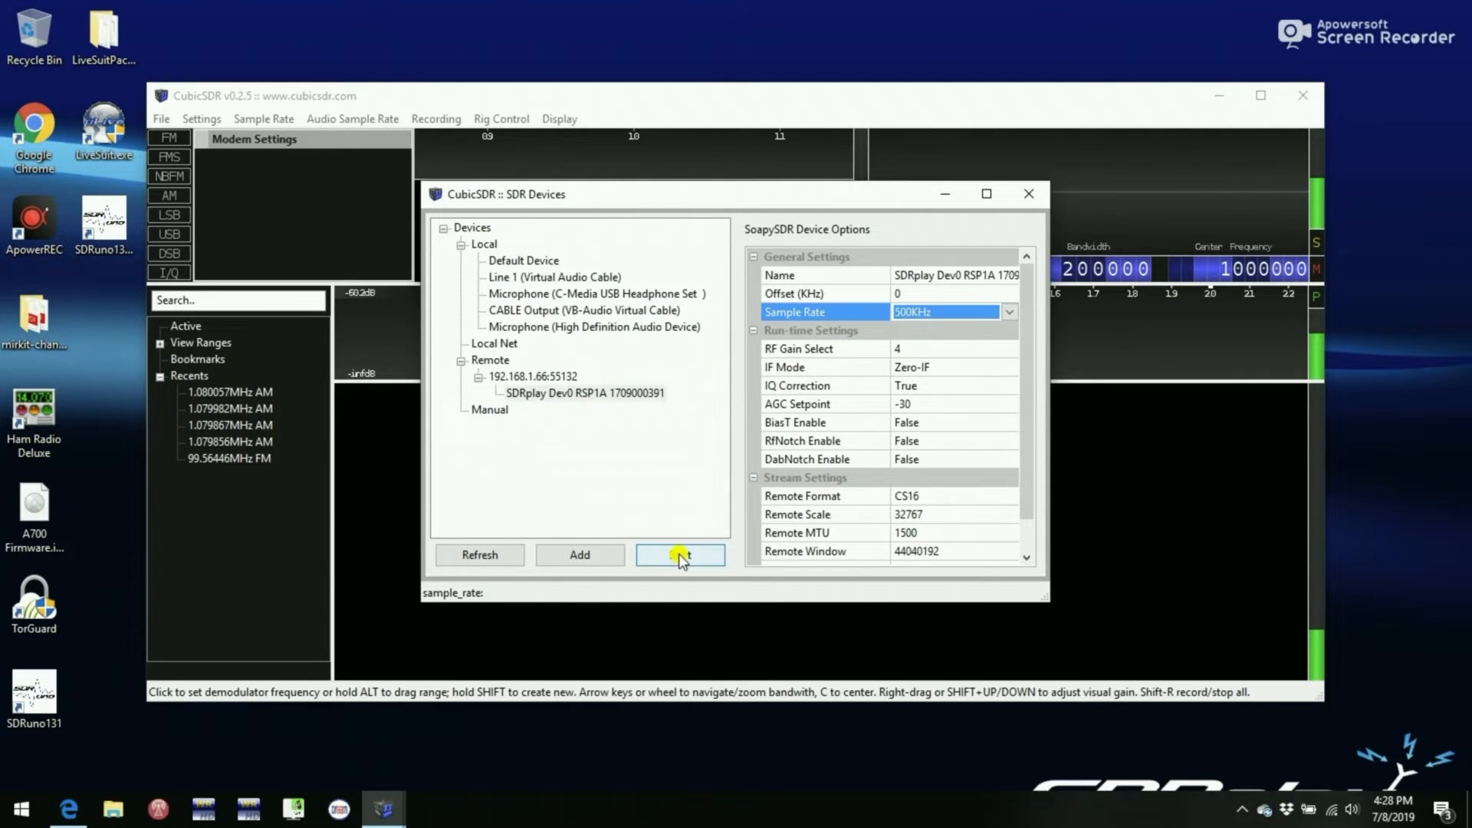
pyautogui.click(680, 556)
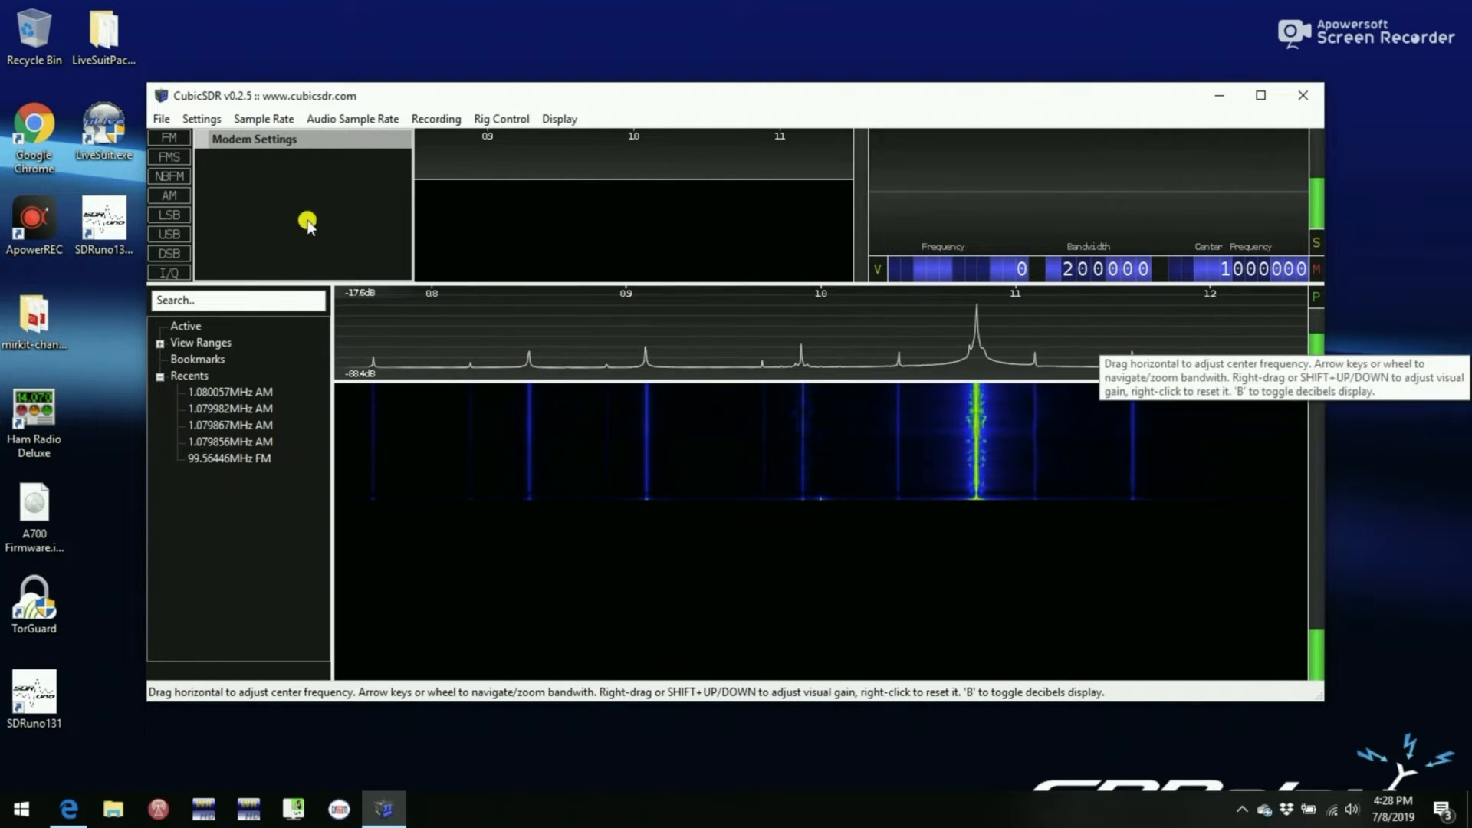
# Tune an AM demodulator to the 1,079,940 Hz station with 6 kHz bandwidth, then mute it
pyautogui.click(168, 195)
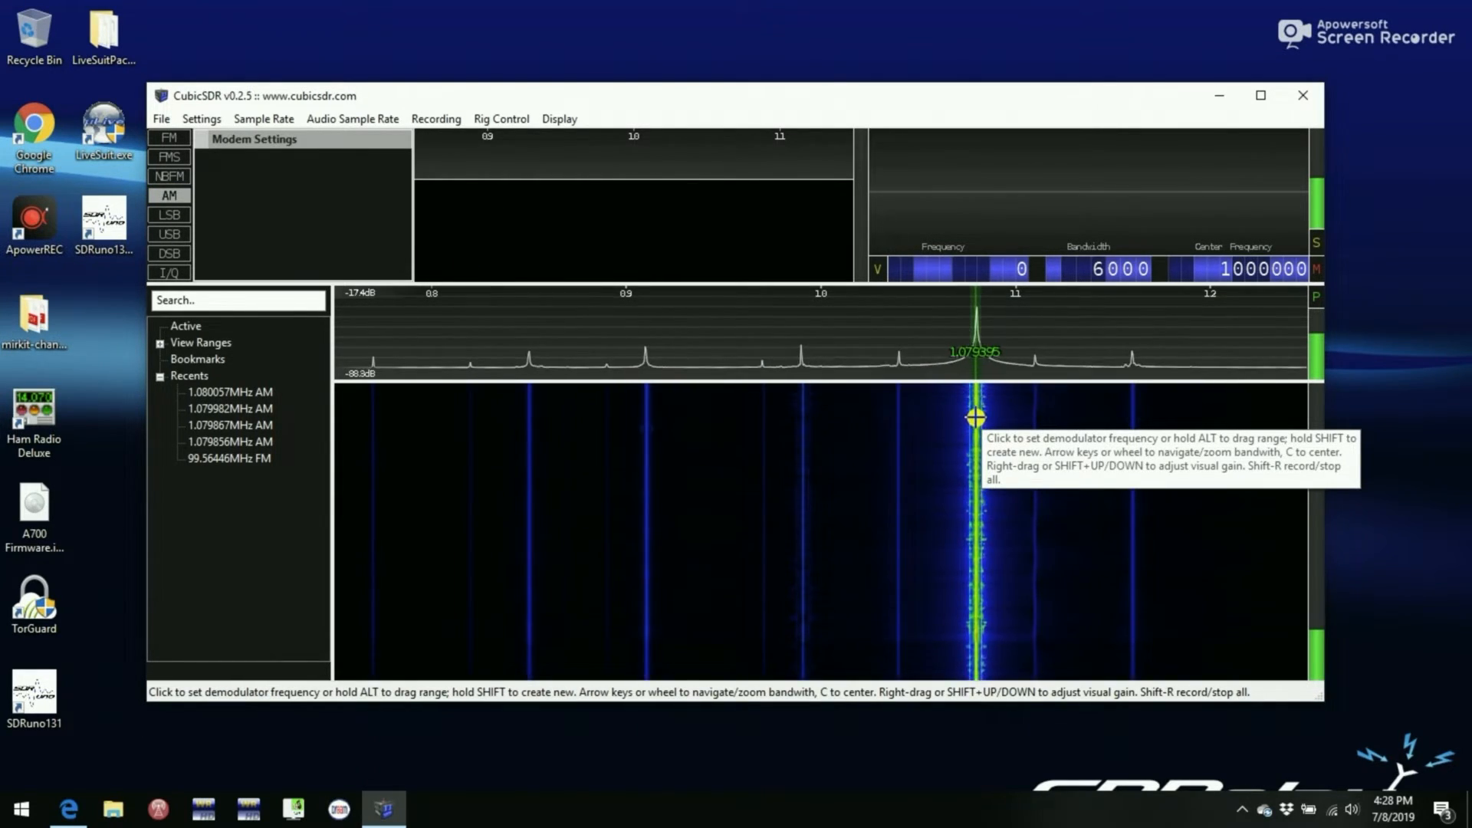
pyautogui.click(975, 422)
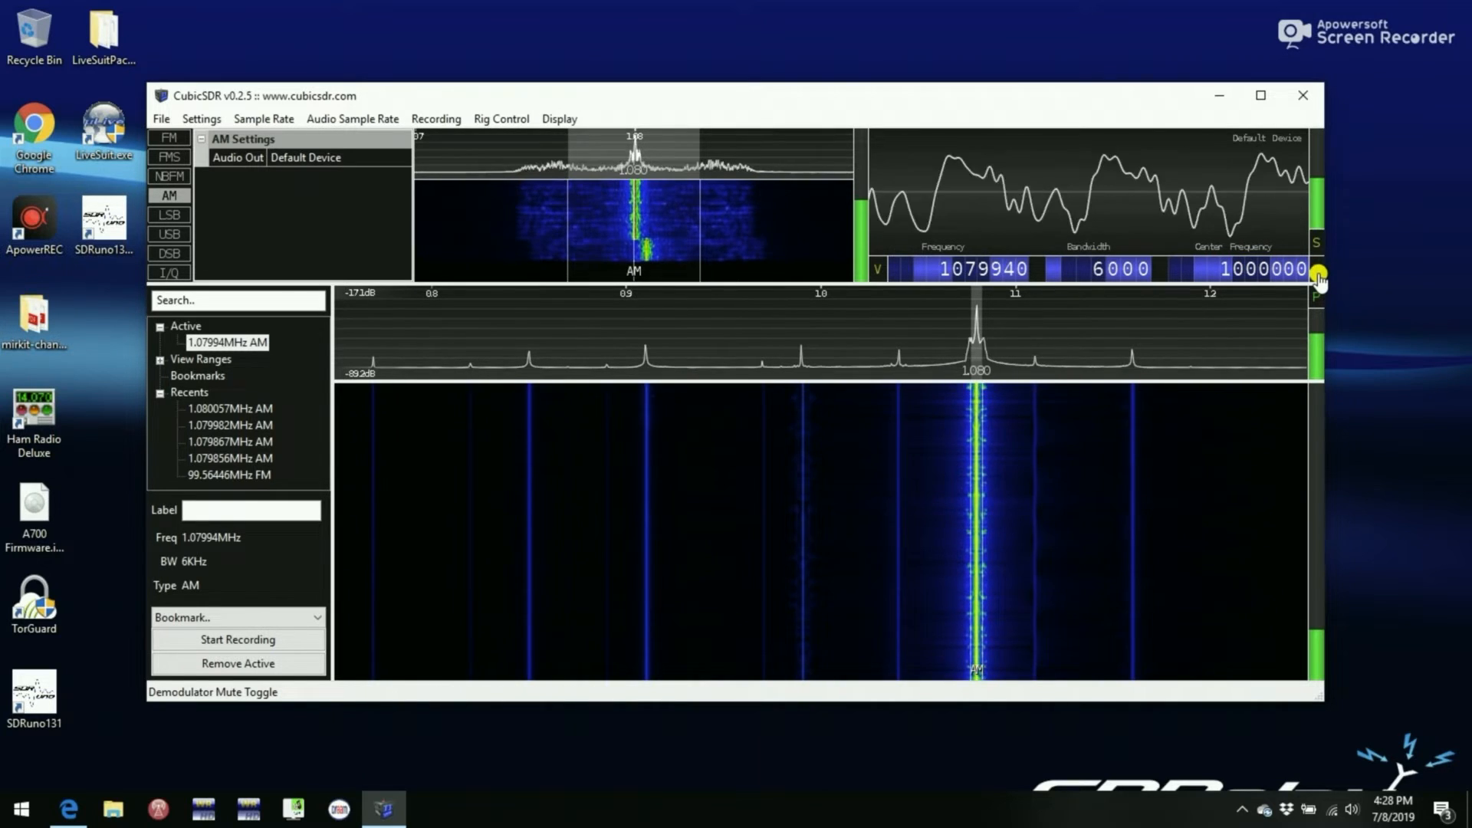
pyautogui.click(1319, 270)
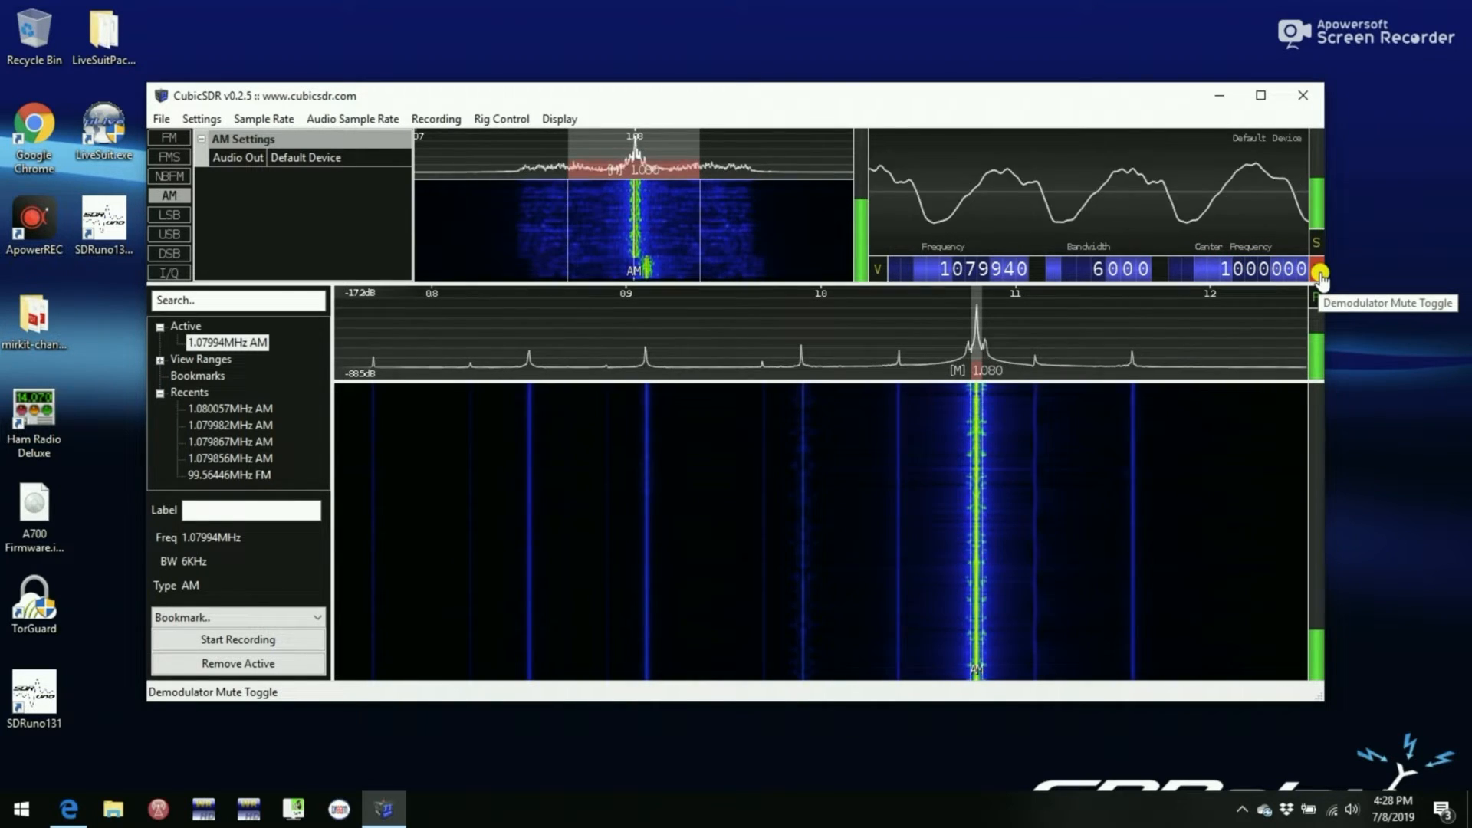